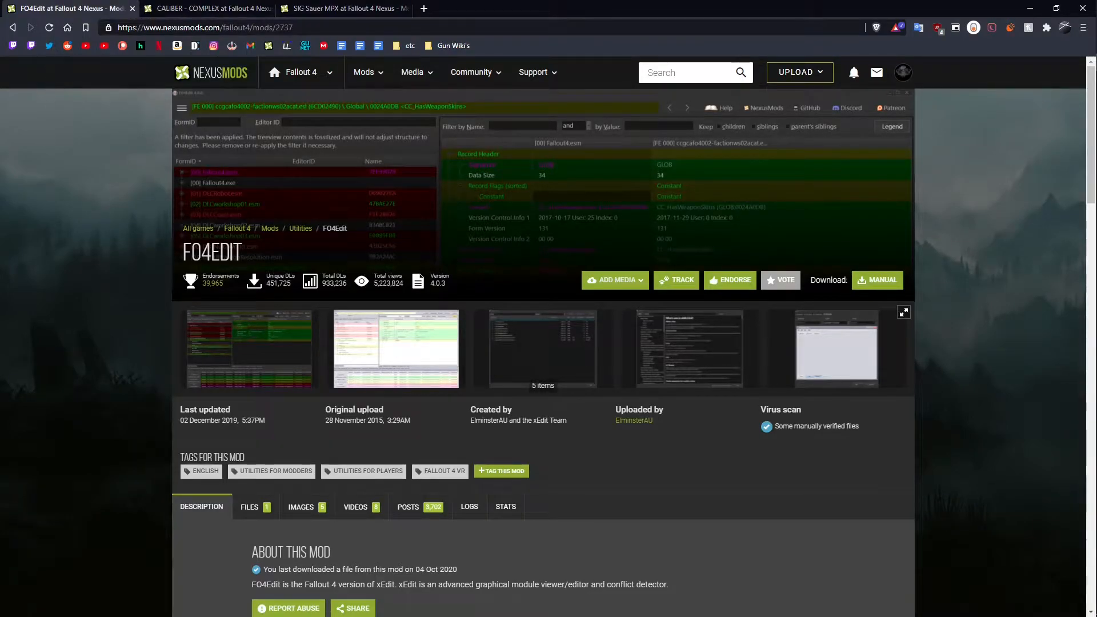
mouse_move(217, 352)
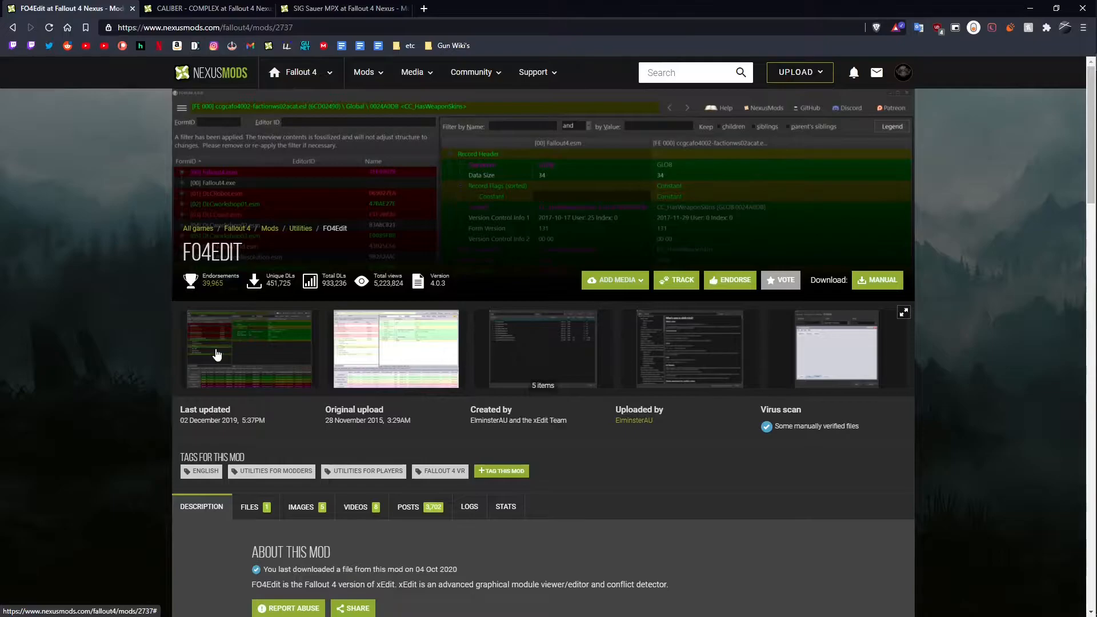
Scroll through CALIBER - COMPLEX's caliber list, then switch to the SIG Sauer MPX mod page.
click(249, 350)
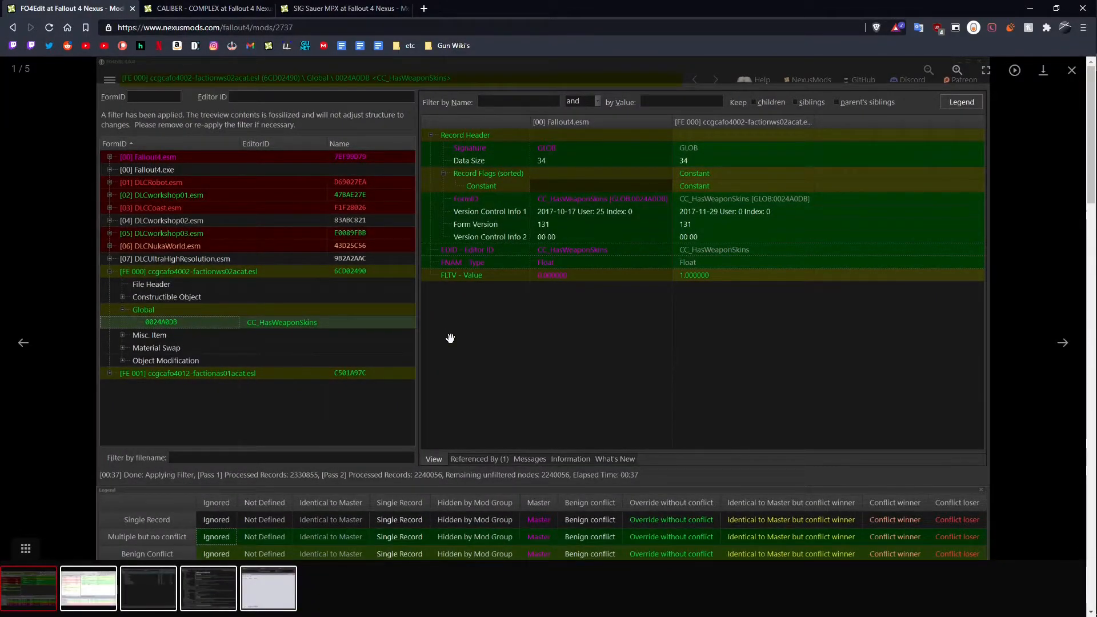
mouse_move(264, 273)
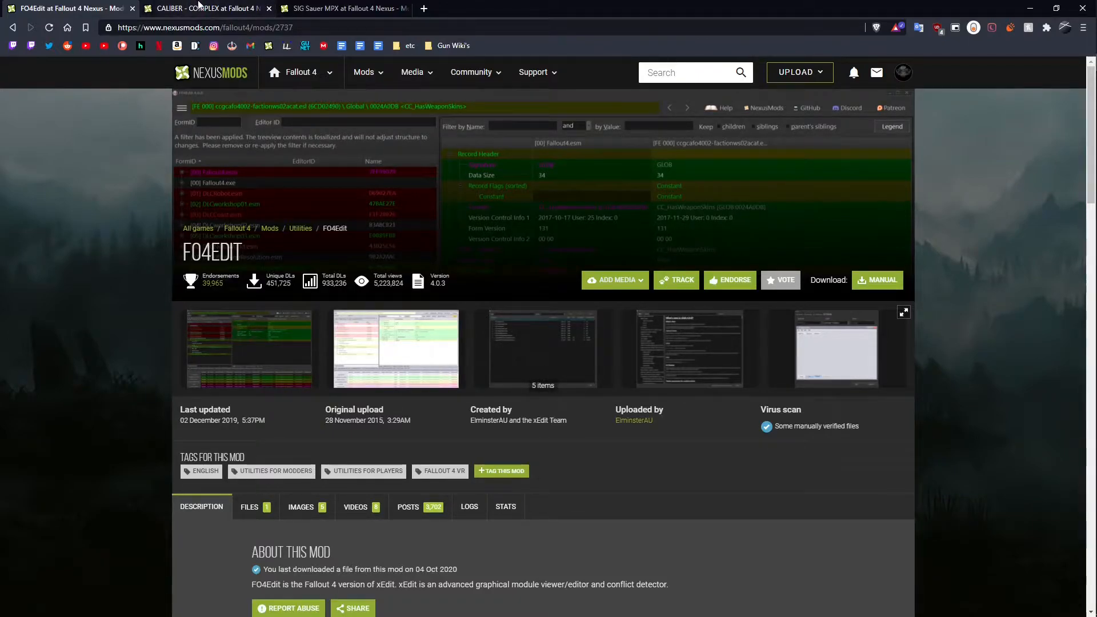
click(203, 8)
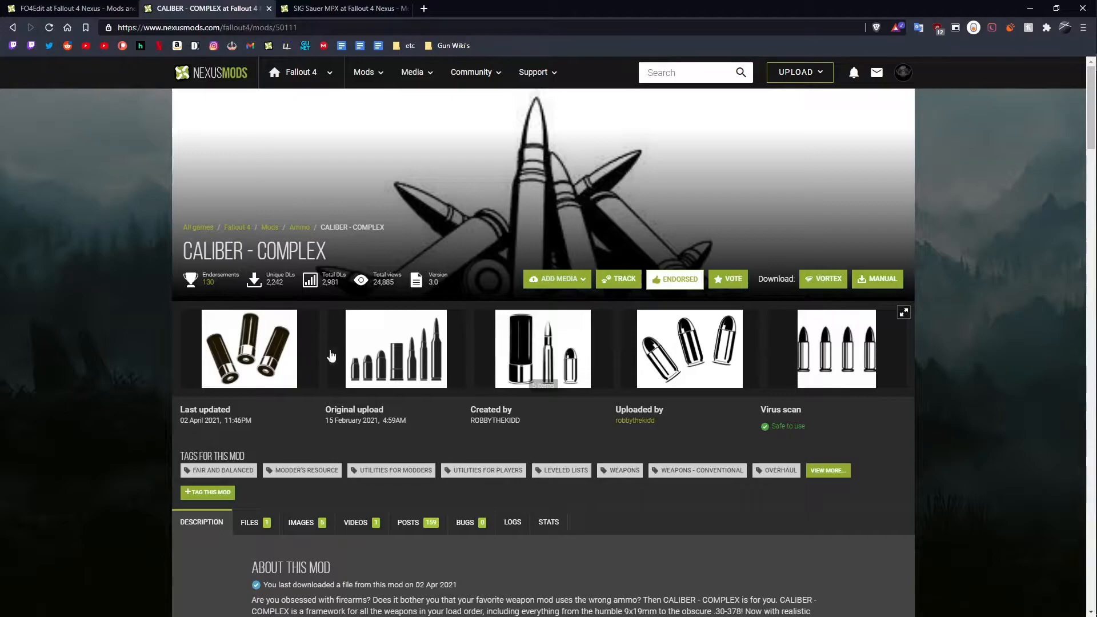
mouse_move(396, 349)
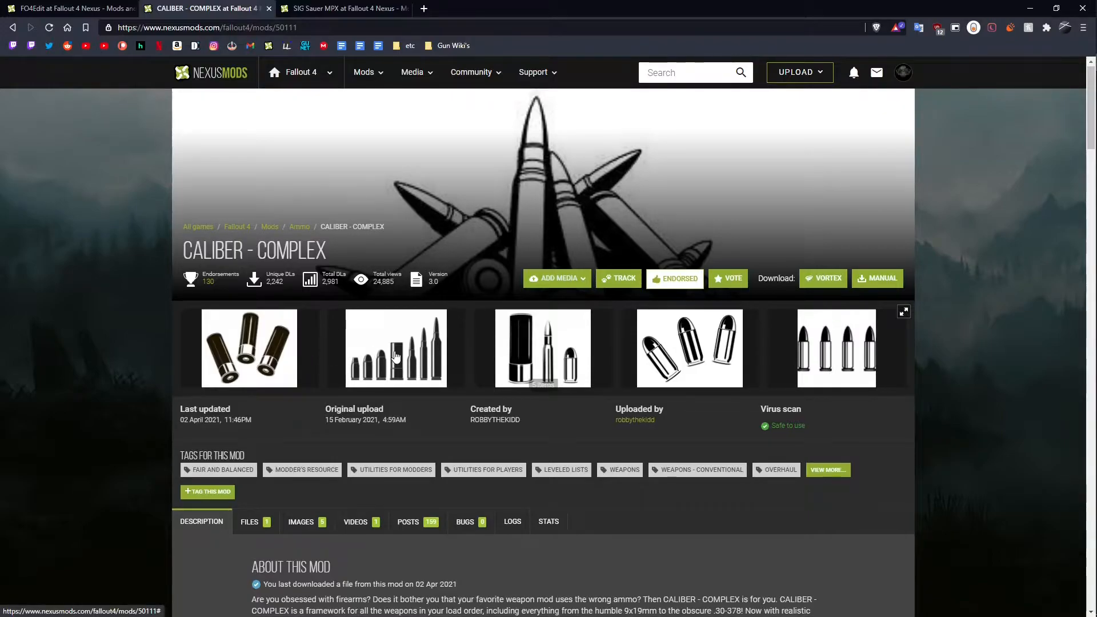
scroll(down, 3)
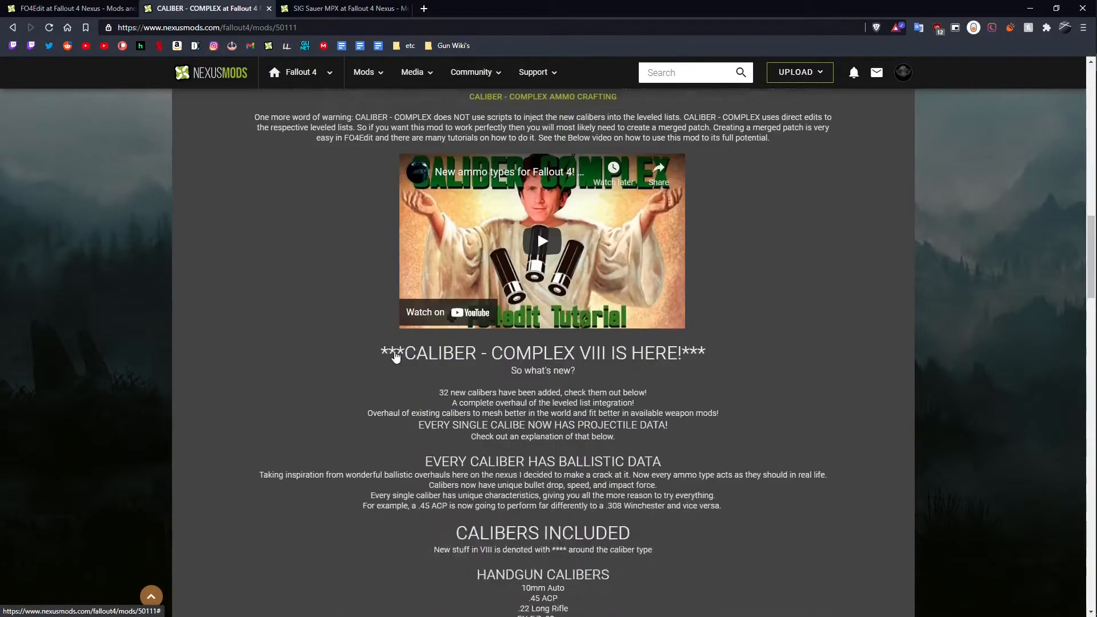
scroll(down, 3)
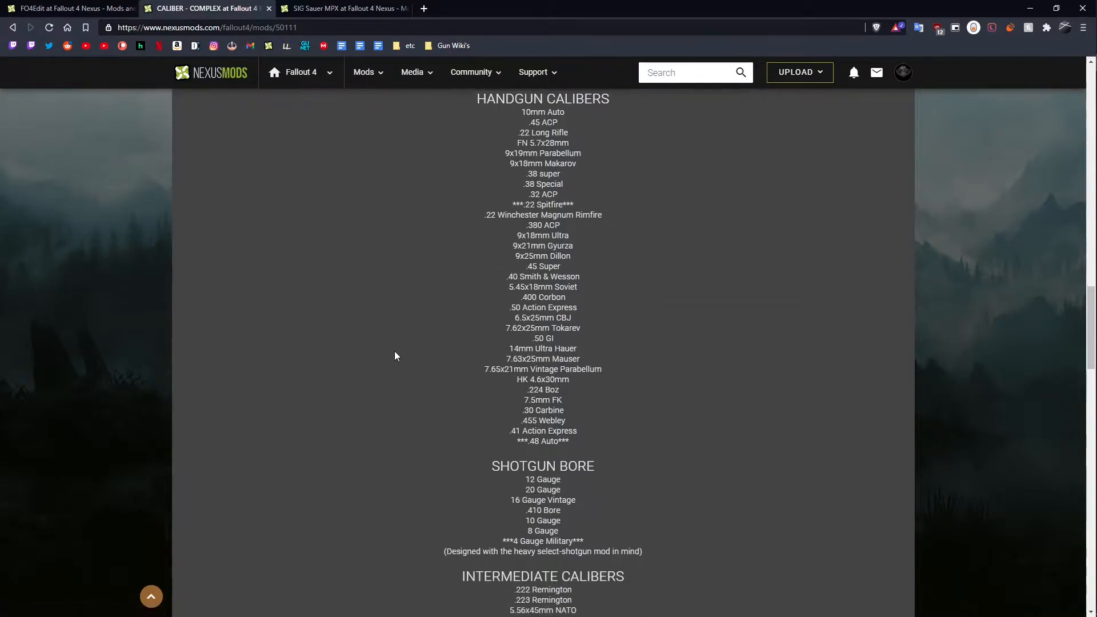
scroll(down, 3)
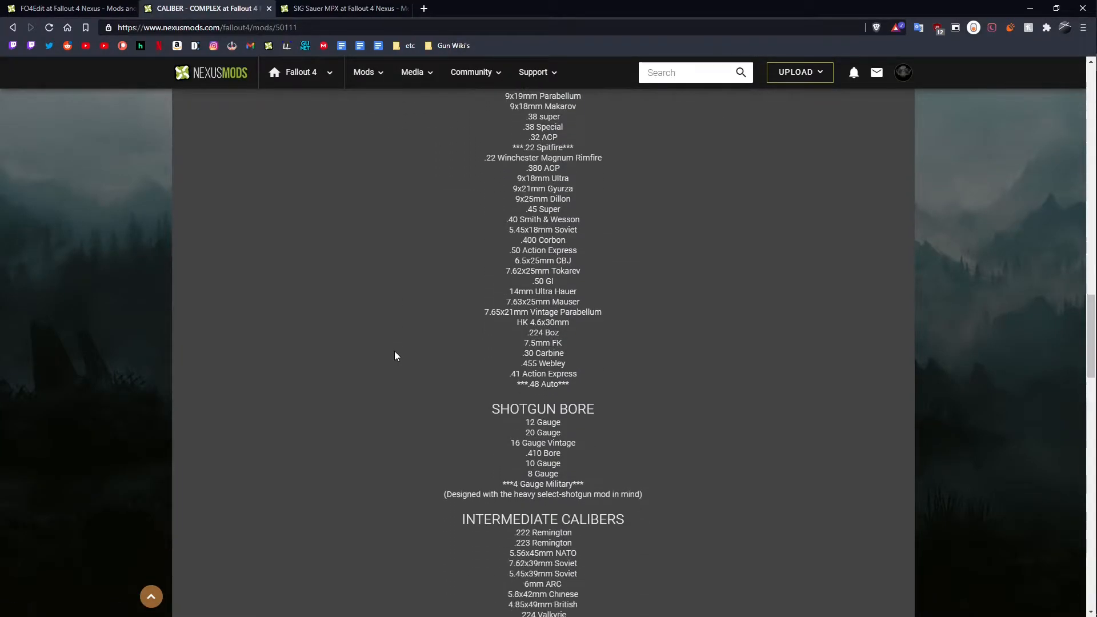
scroll(down, 3)
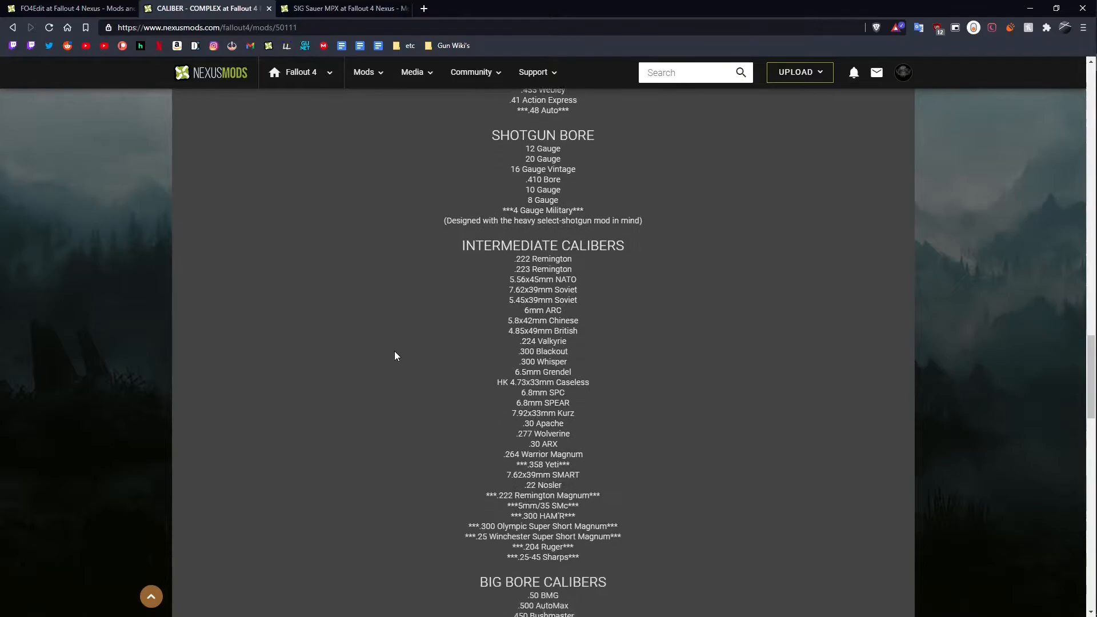
scroll(down, 3)
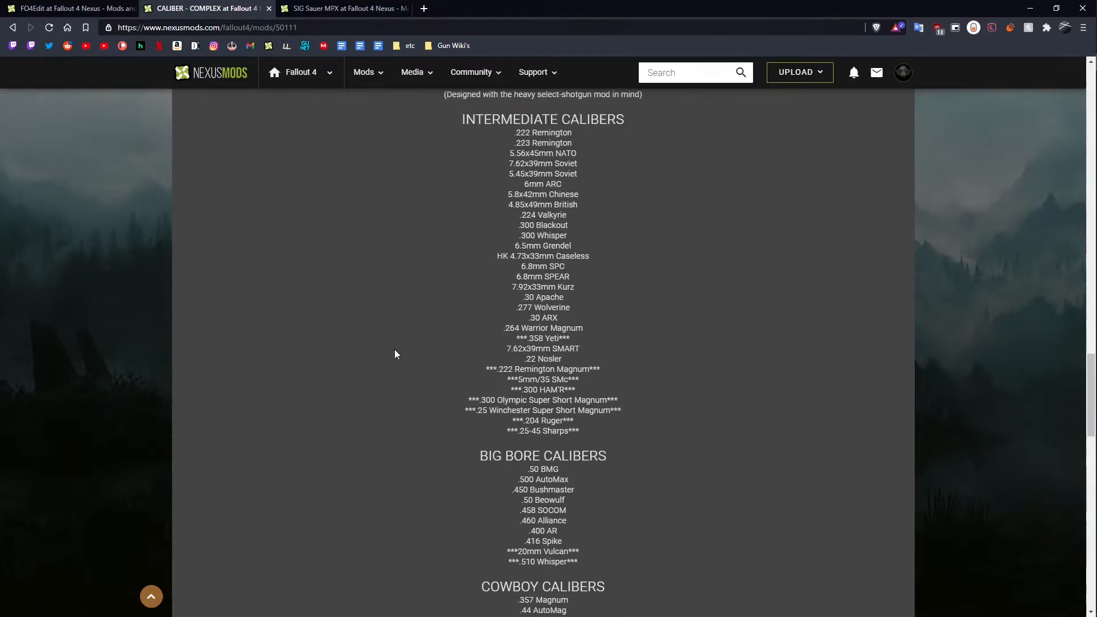
mouse_move(396, 349)
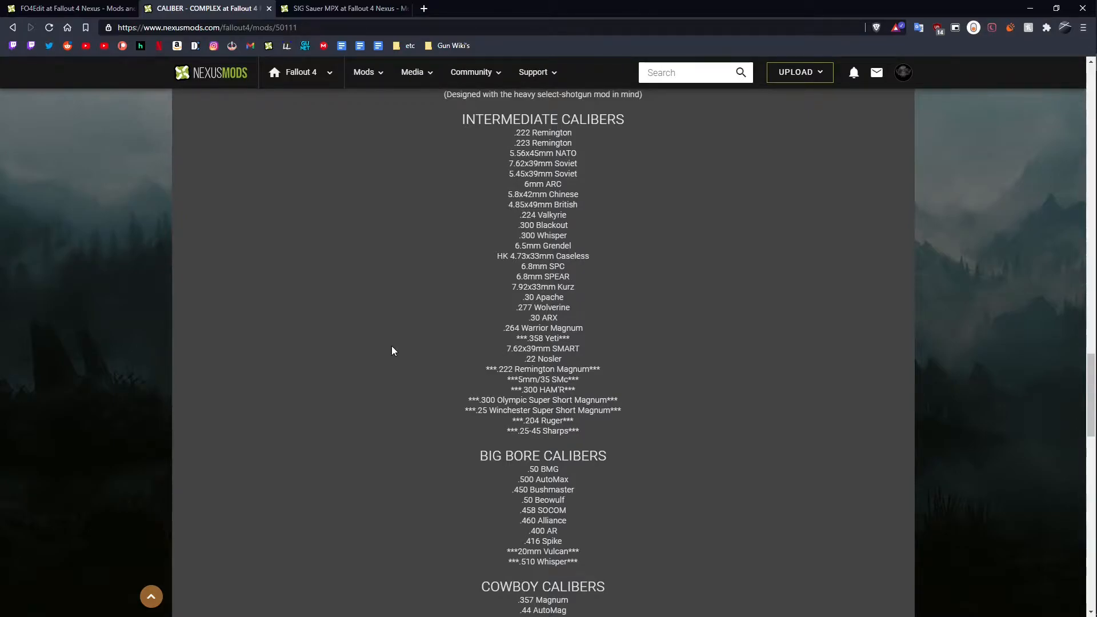
mouse_move(396, 320)
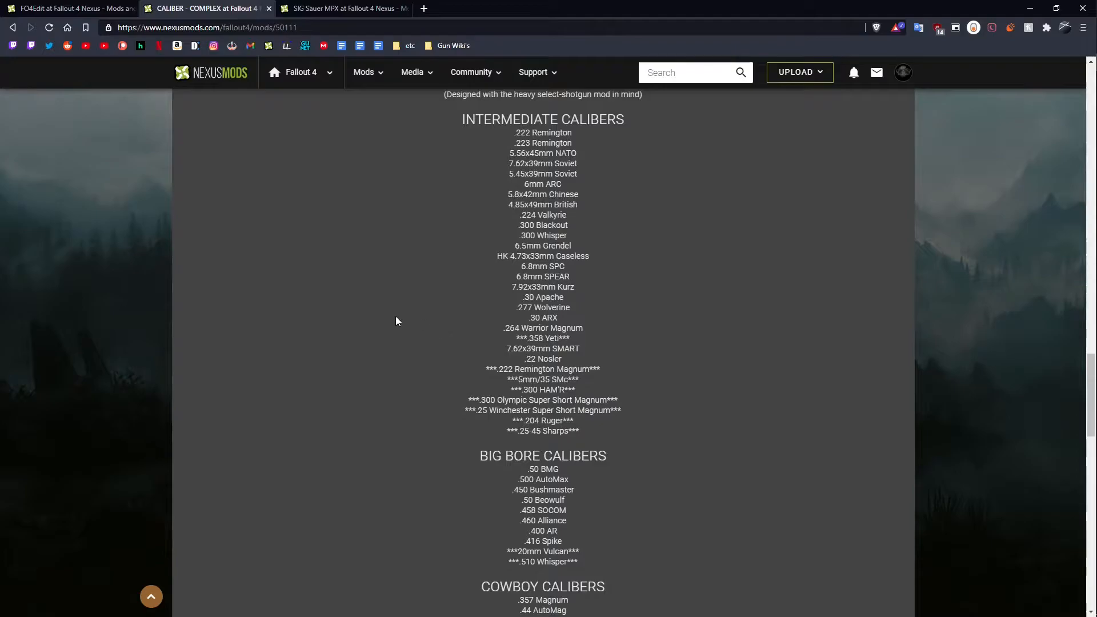
click(343, 8)
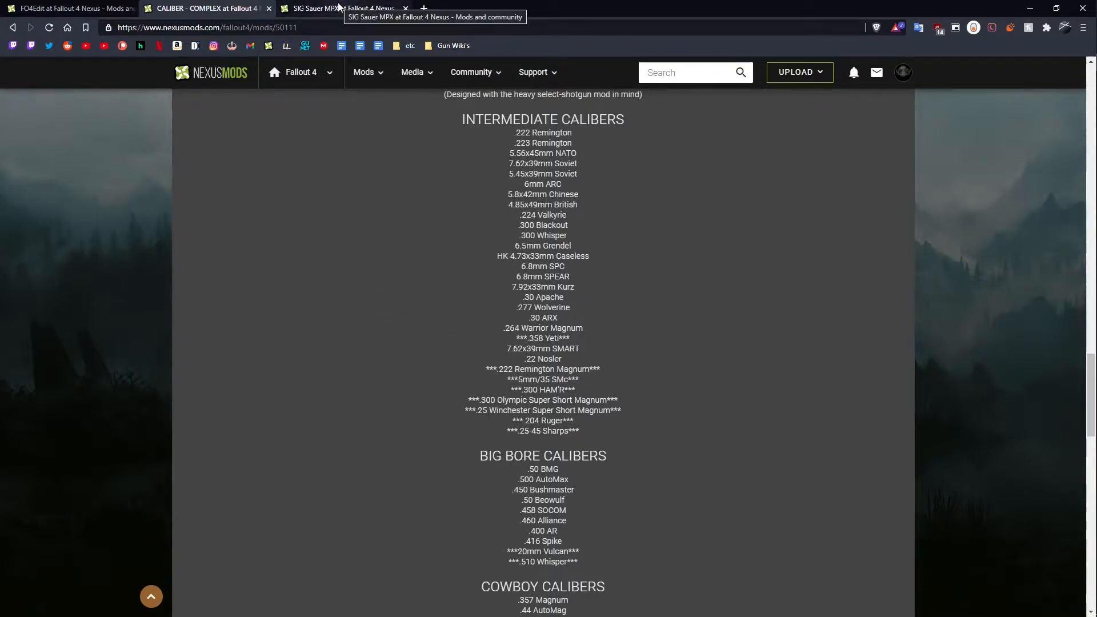
click(343, 8)
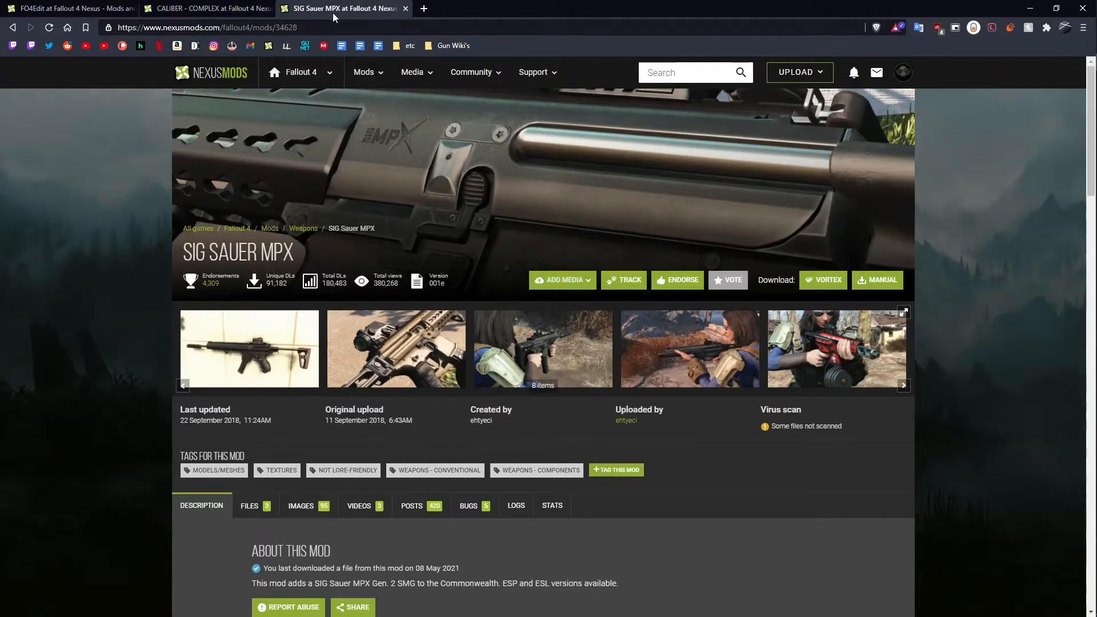
scroll(down, 3)
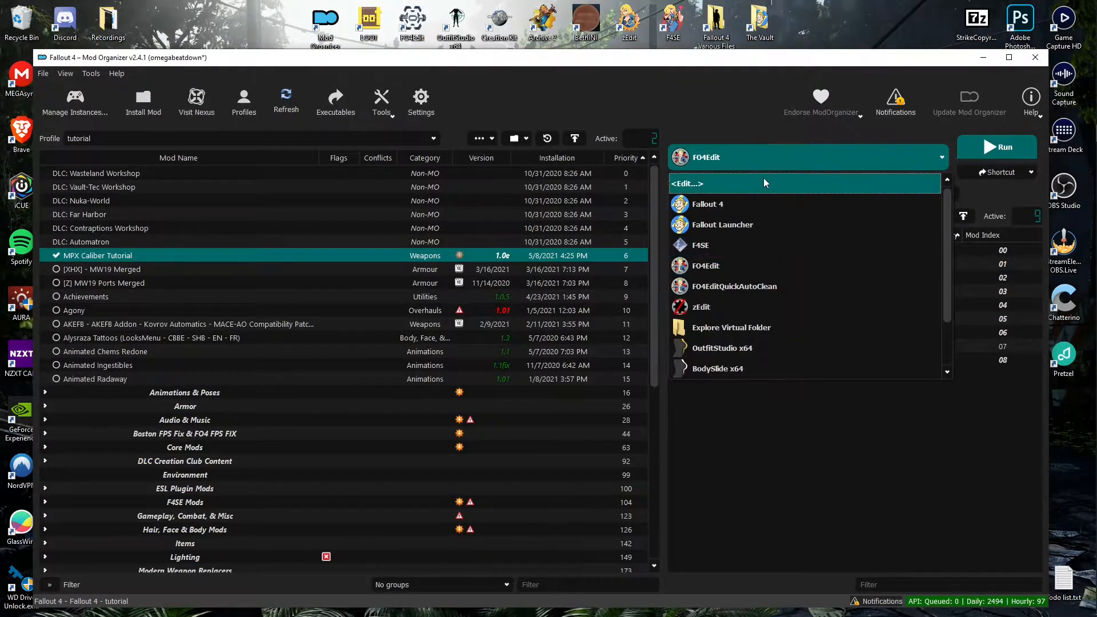
mouse_move(717, 192)
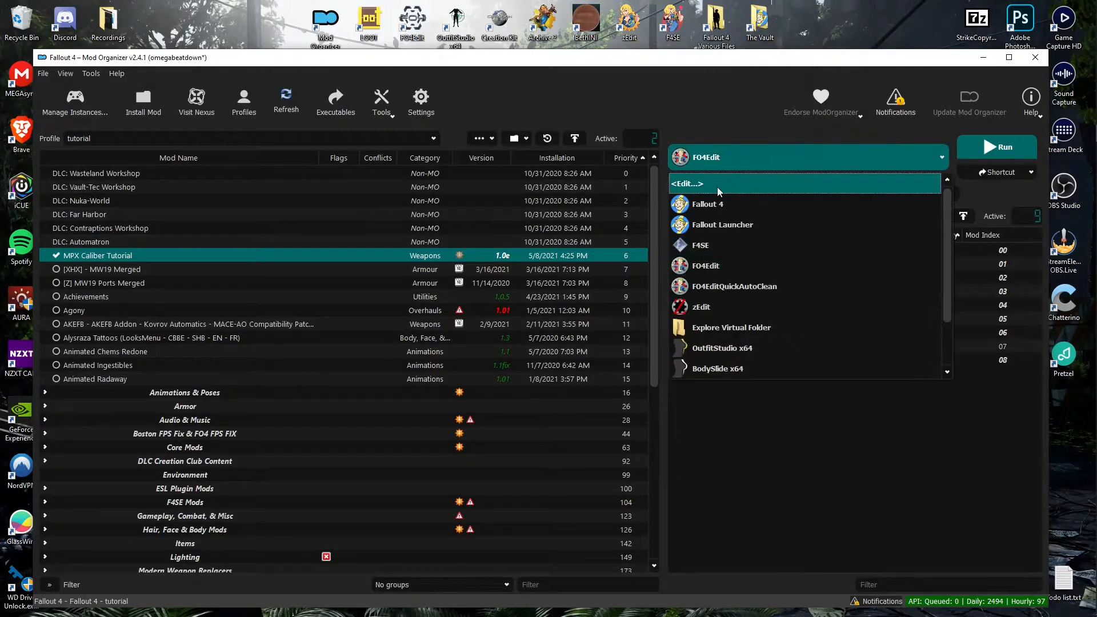
Look over Modify Executables and its Add from file dialog unchanged, keeping FO4Edit selected.
click(687, 183)
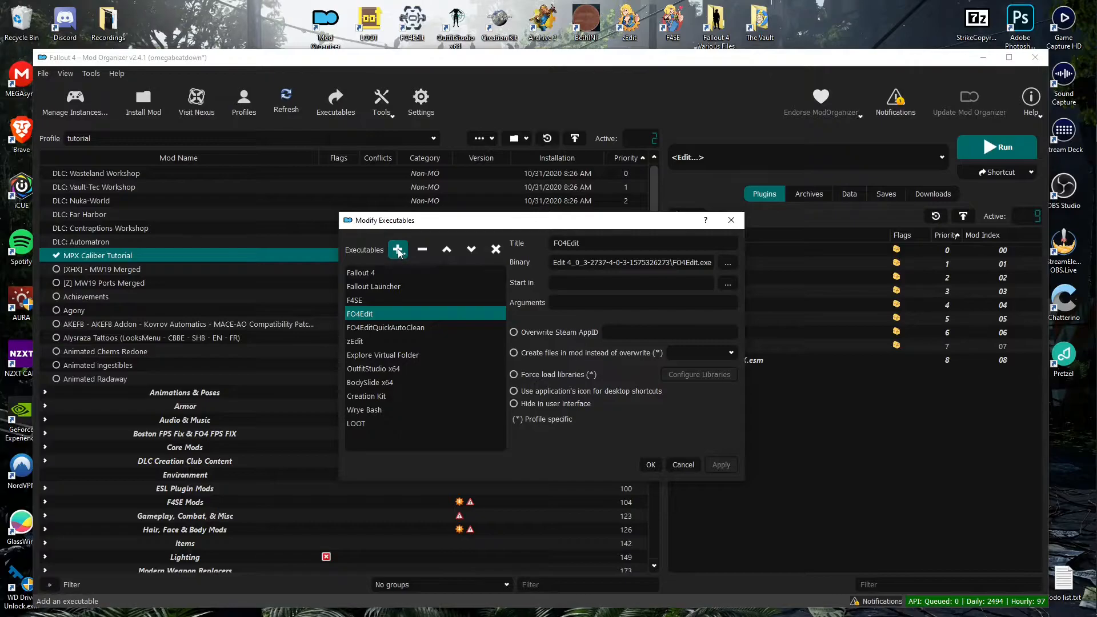
click(396, 249)
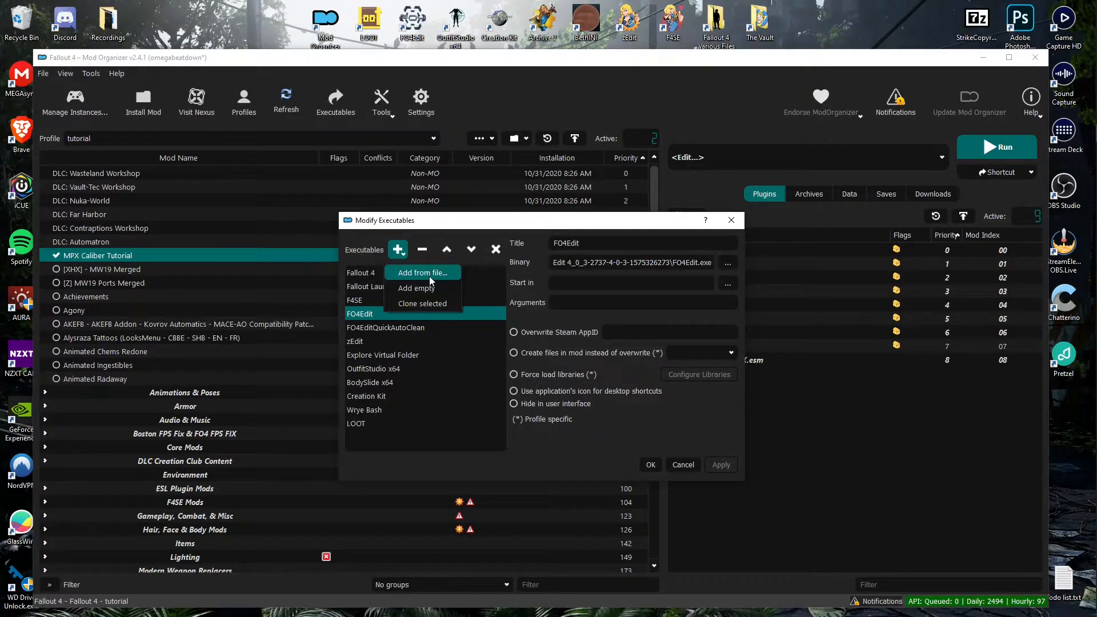
click(418, 272)
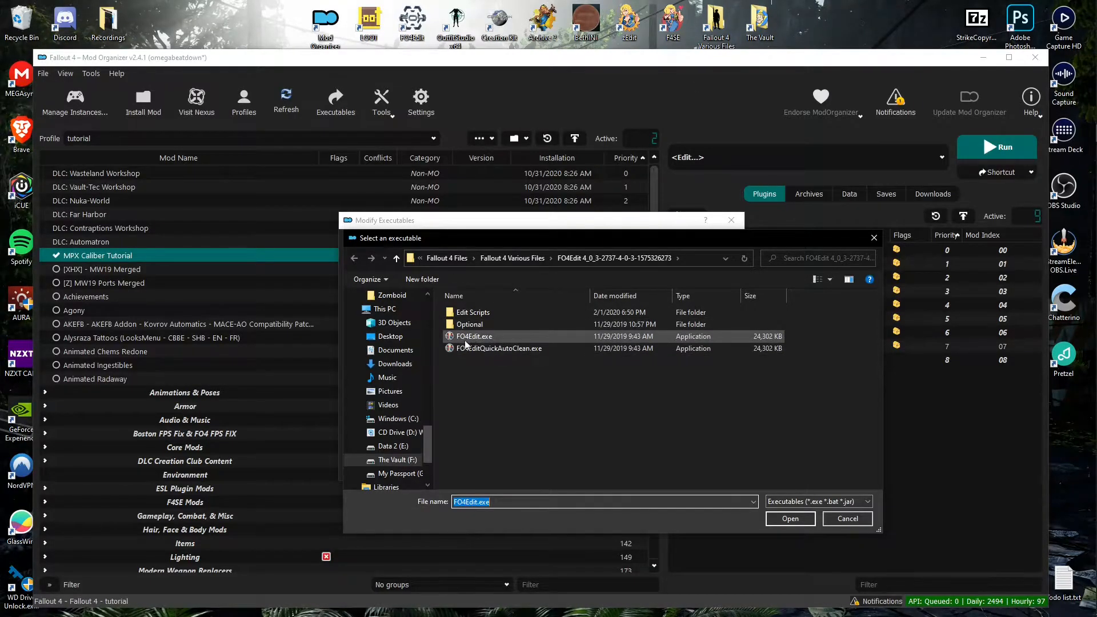
mouse_move(474, 335)
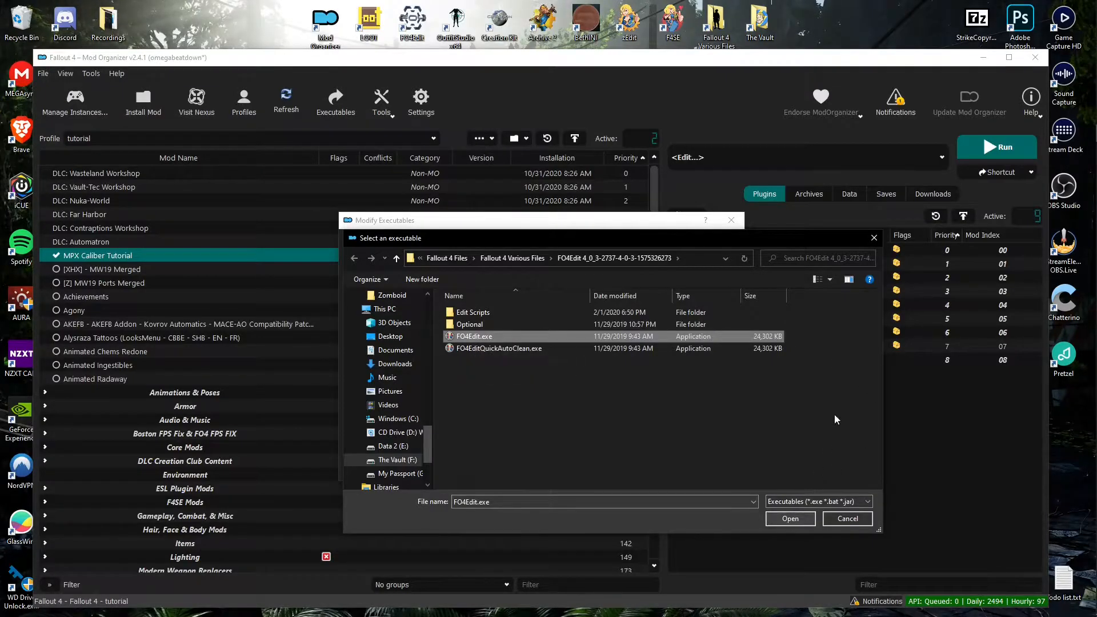
click(789, 519)
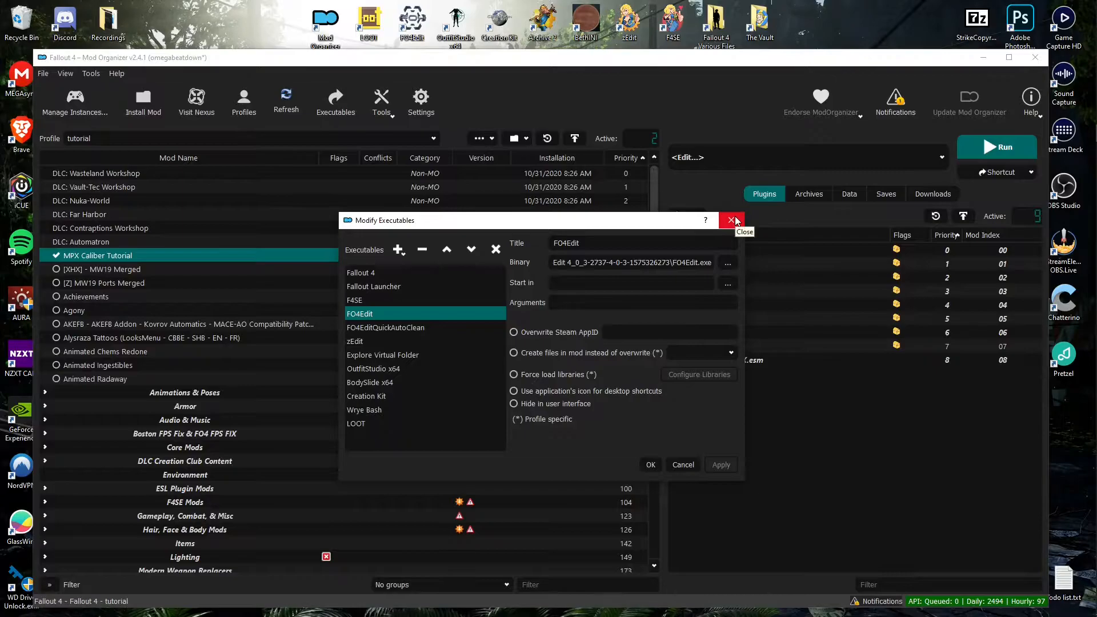
click(730, 220)
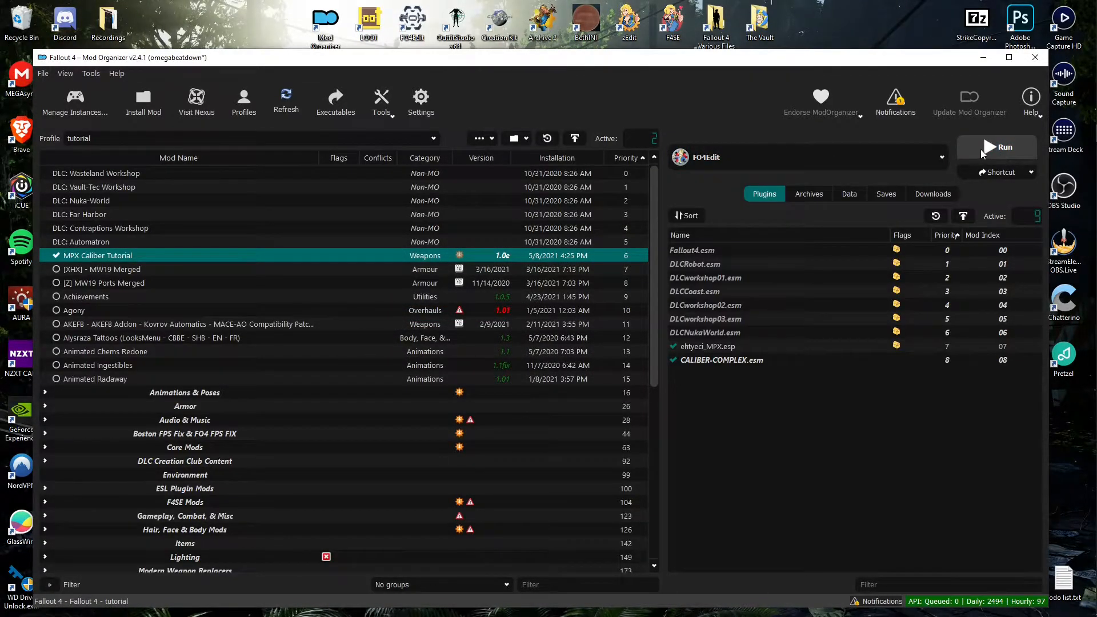
Launch FO4Edit and load only ehtyeci_MPX.esp with its auto-selected master files.
click(1002, 148)
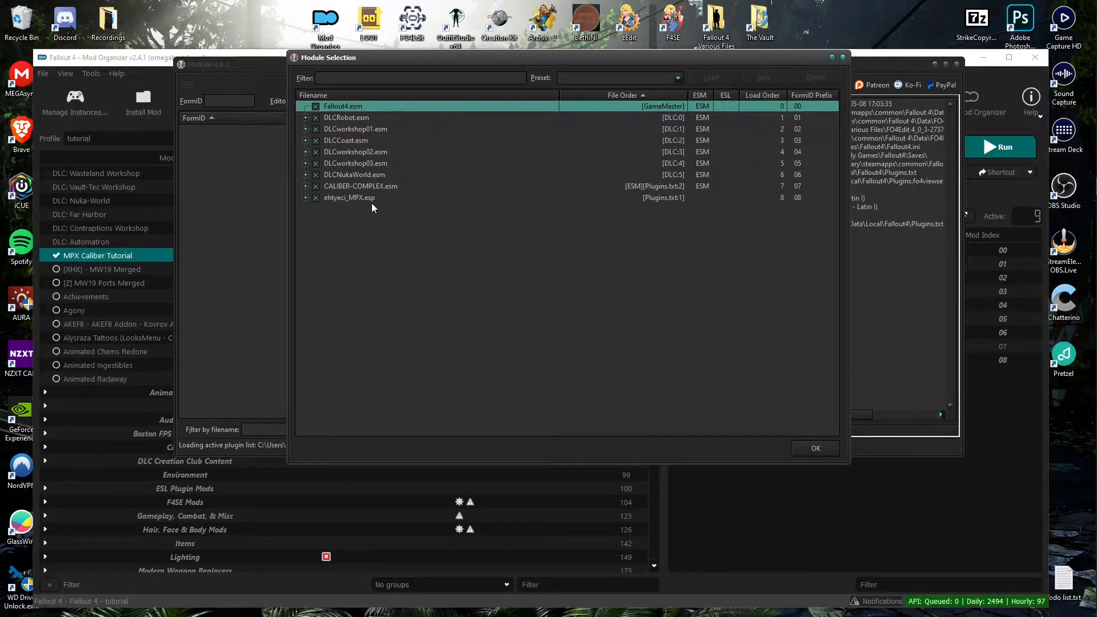
mouse_move(363, 195)
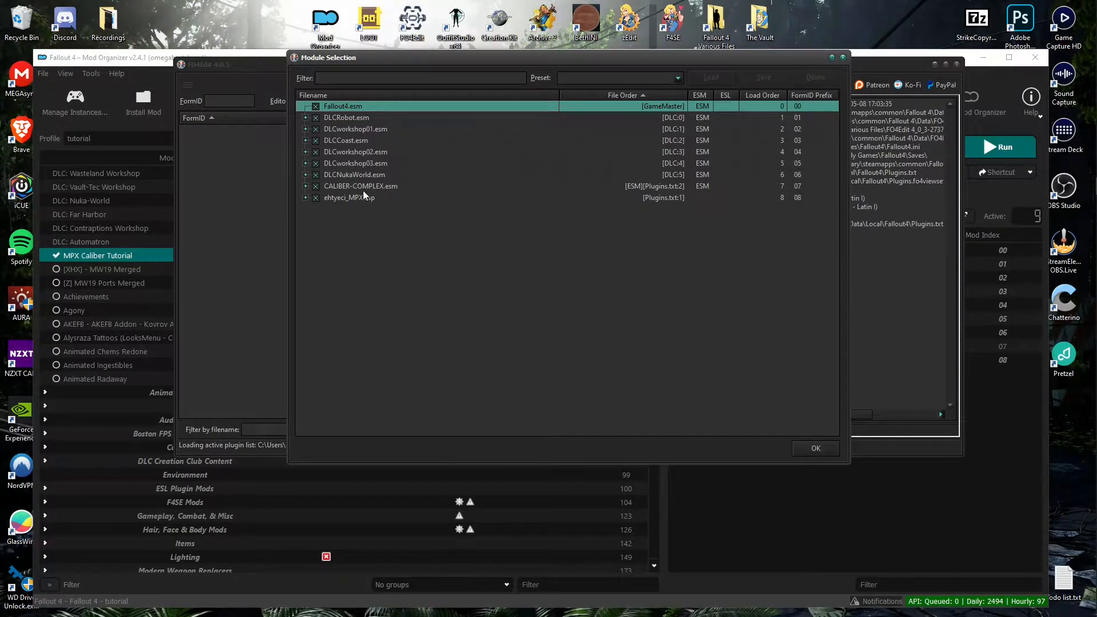
right_click(359, 186)
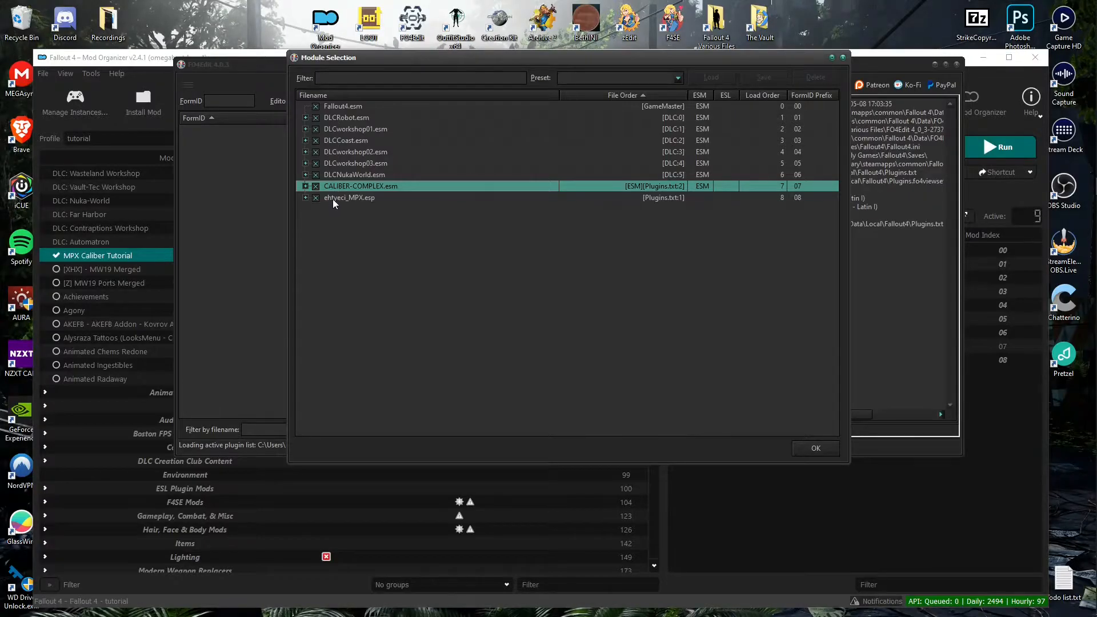
right_click(355, 162)
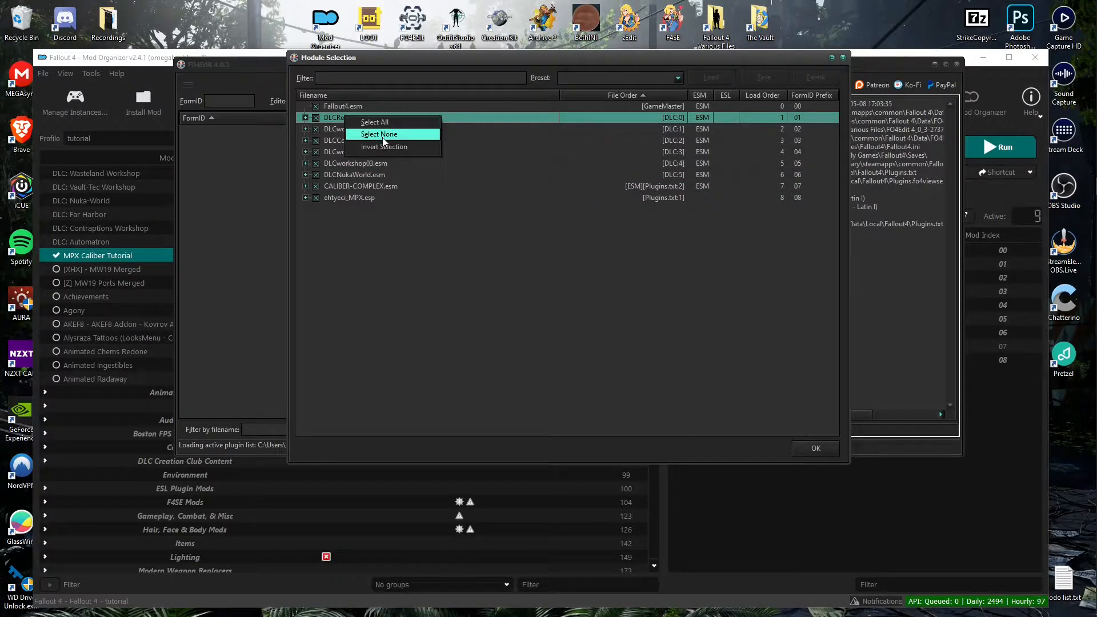
click(379, 134)
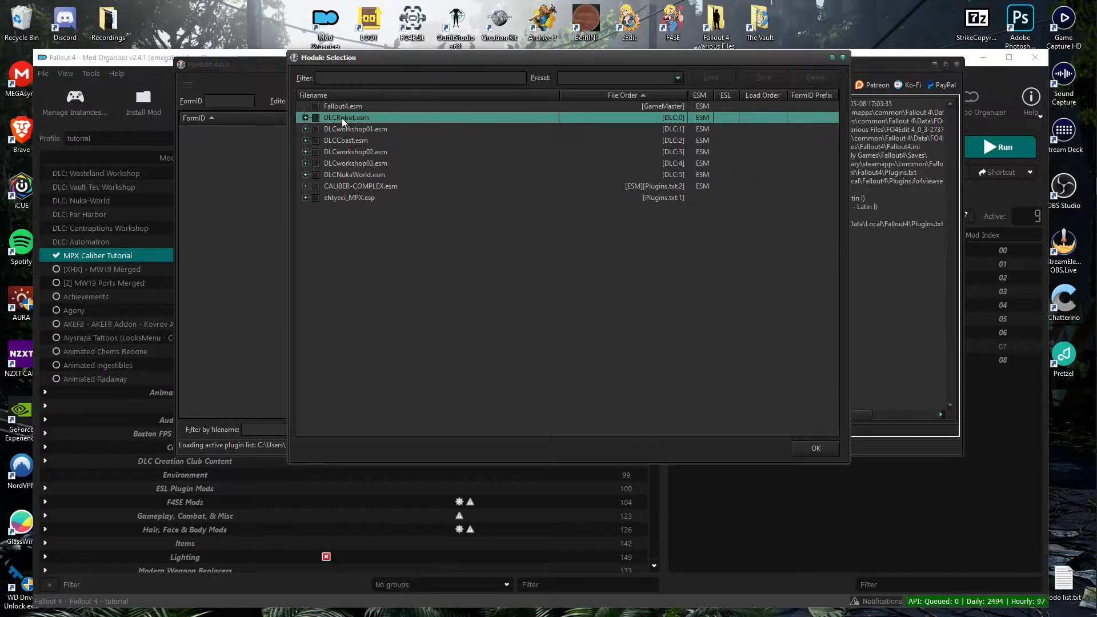
click(343, 105)
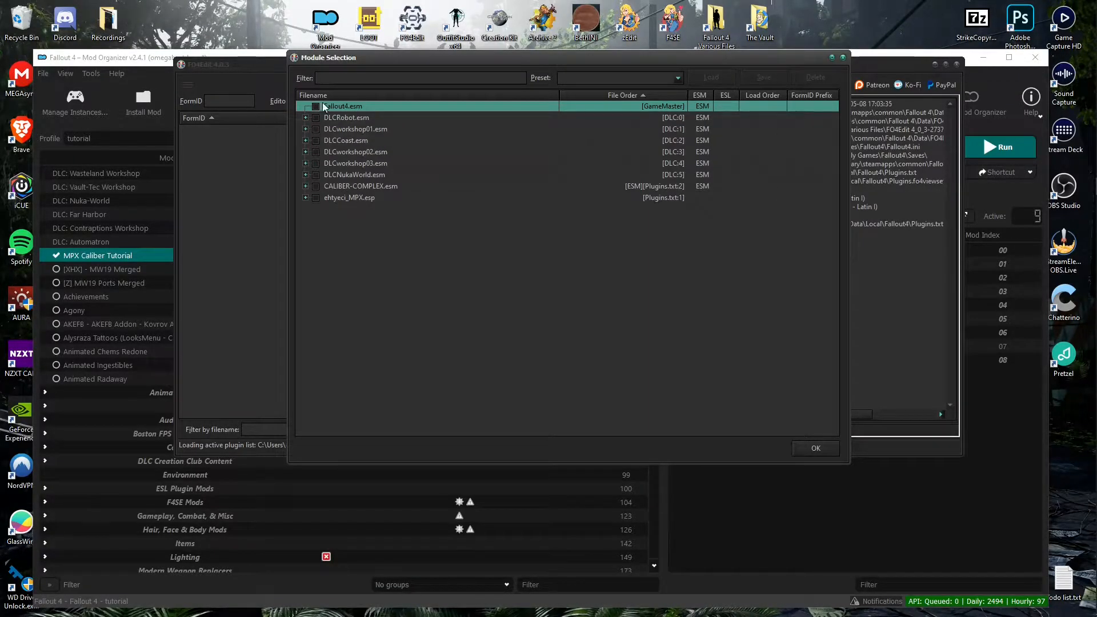
click(315, 105)
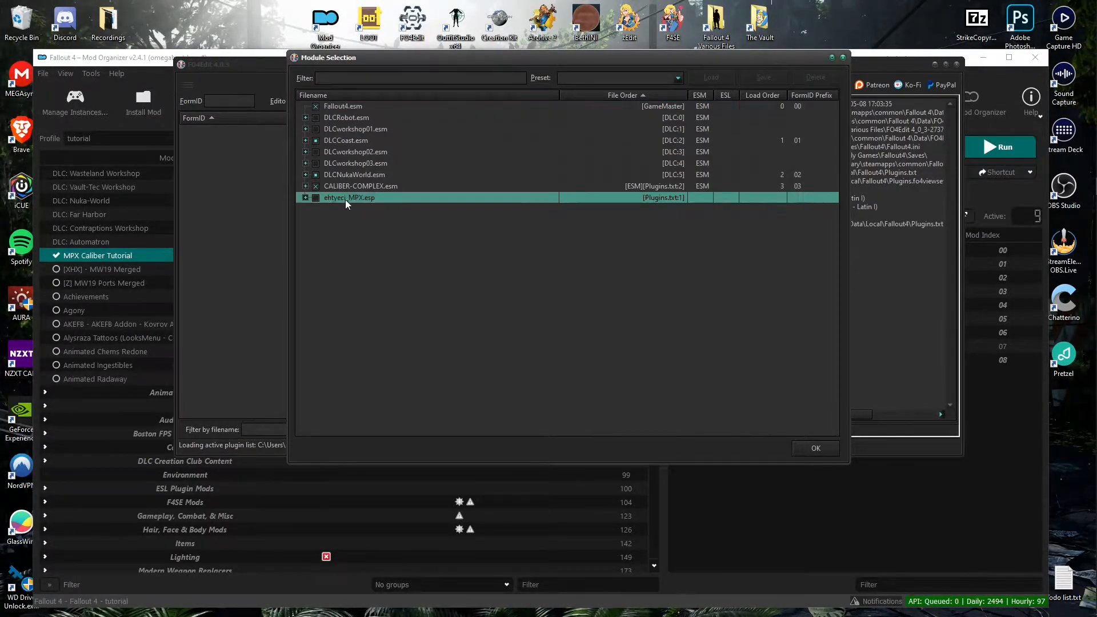
click(316, 197)
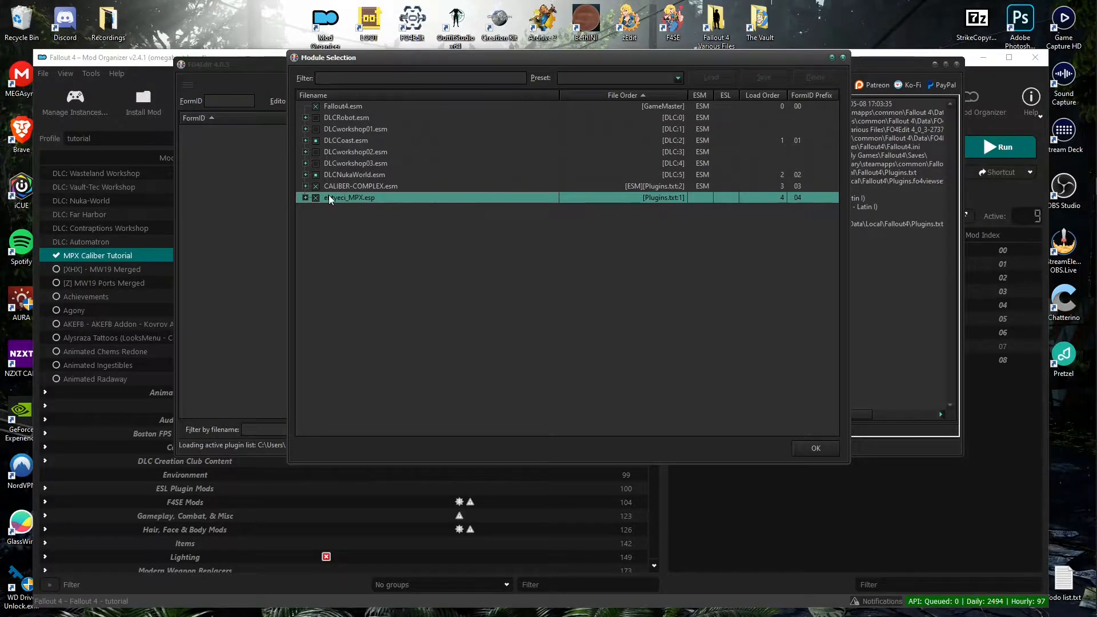
click(814, 448)
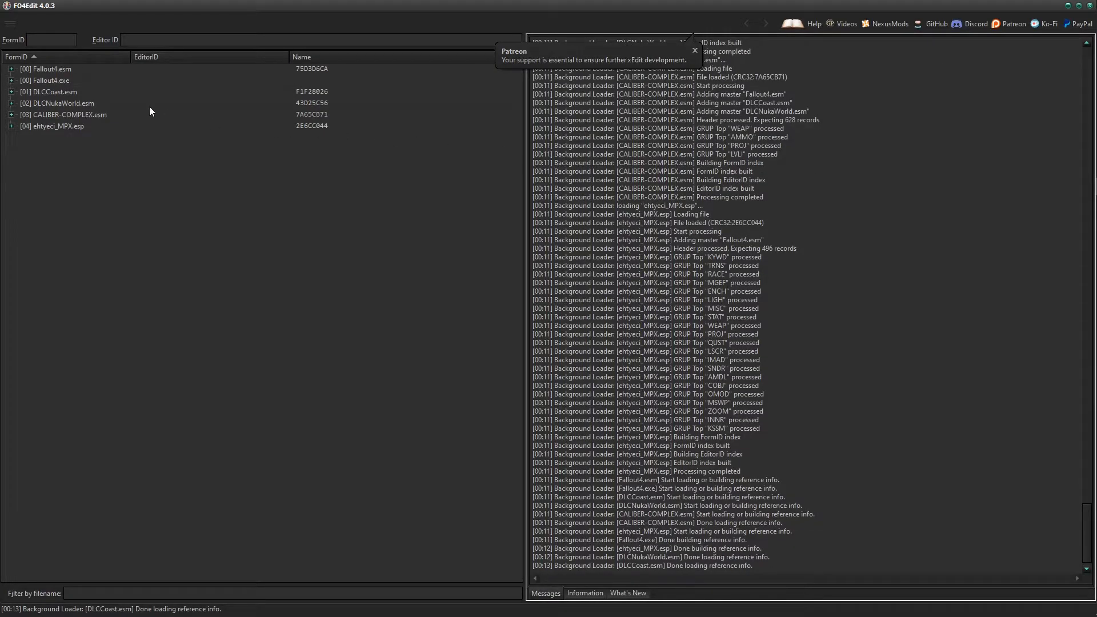
Watch the Messages tab until the Background Loader reports finished.
click(693, 49)
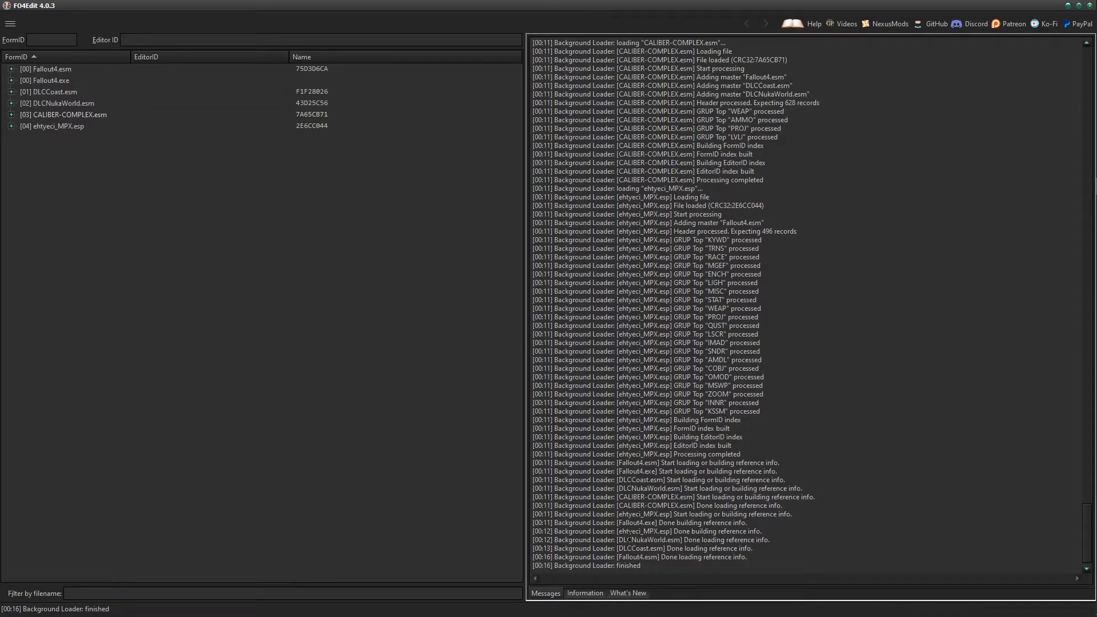
mouse_move(197, 418)
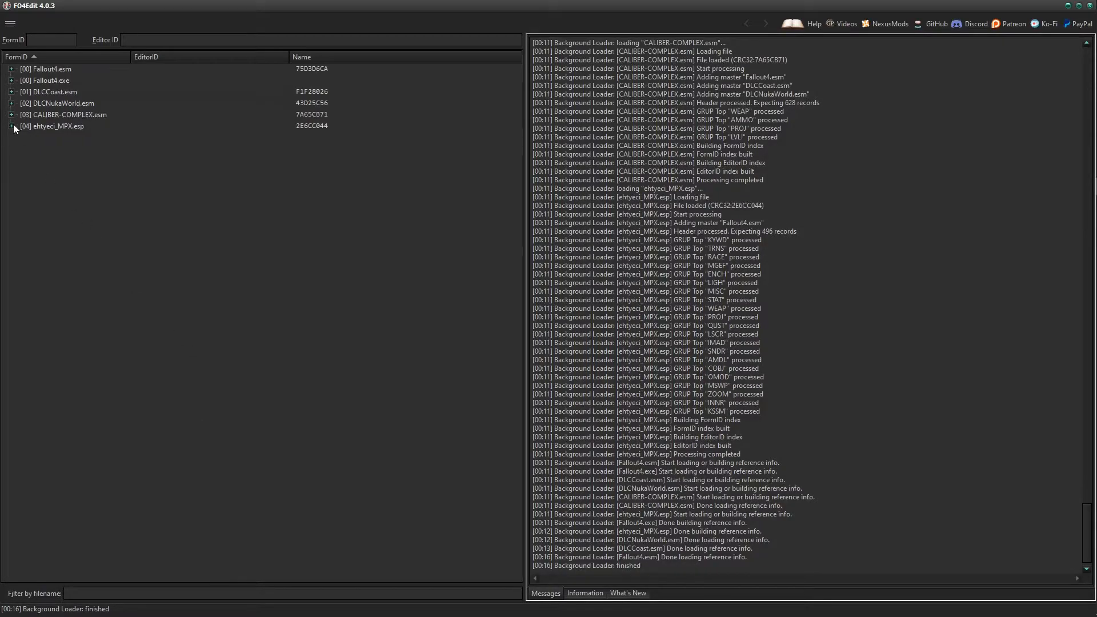
Expand ehtyeci_MPX.esp and its Weapon group to show the ehtyeci_Mpx record.
click(11, 127)
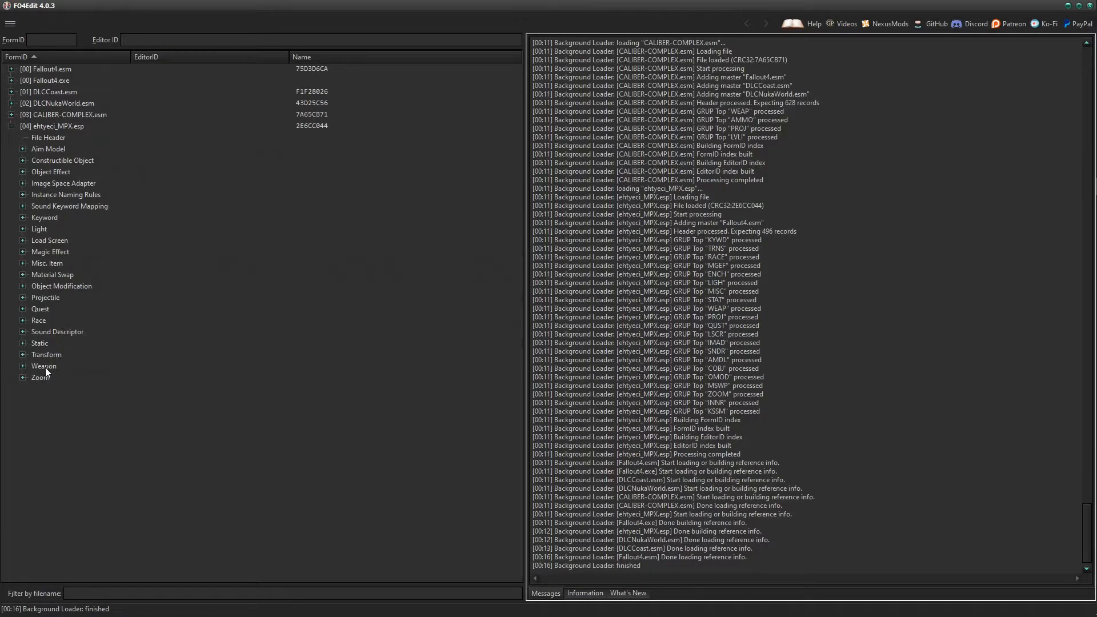
right_click(43, 365)
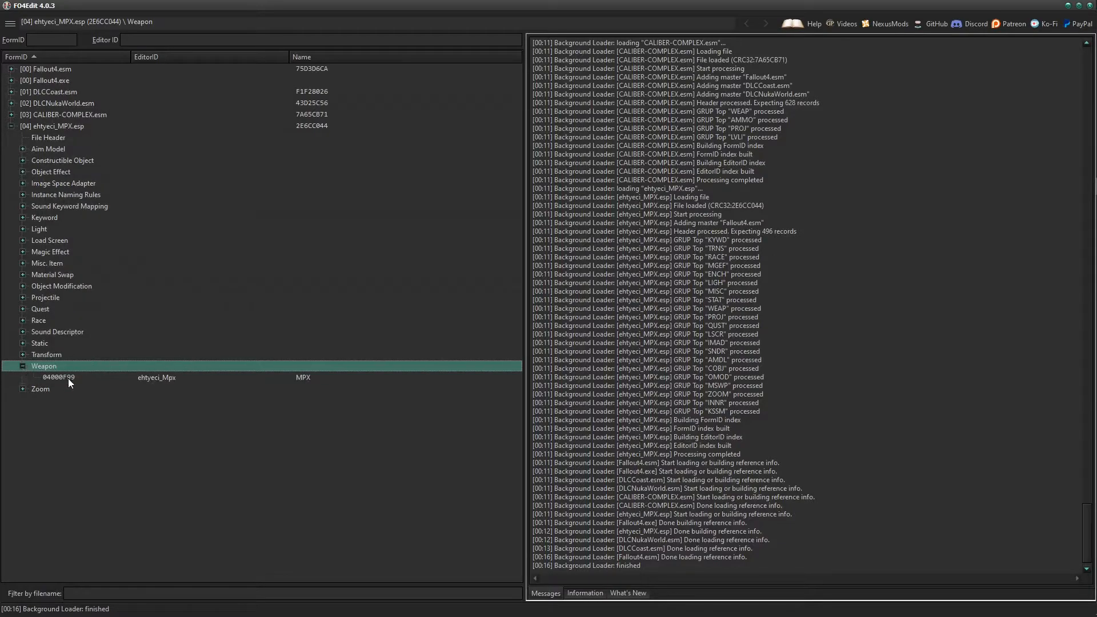
Deep copy the Weapon group as override into a new plugin named MPX - CC Convert.
right_click(43, 365)
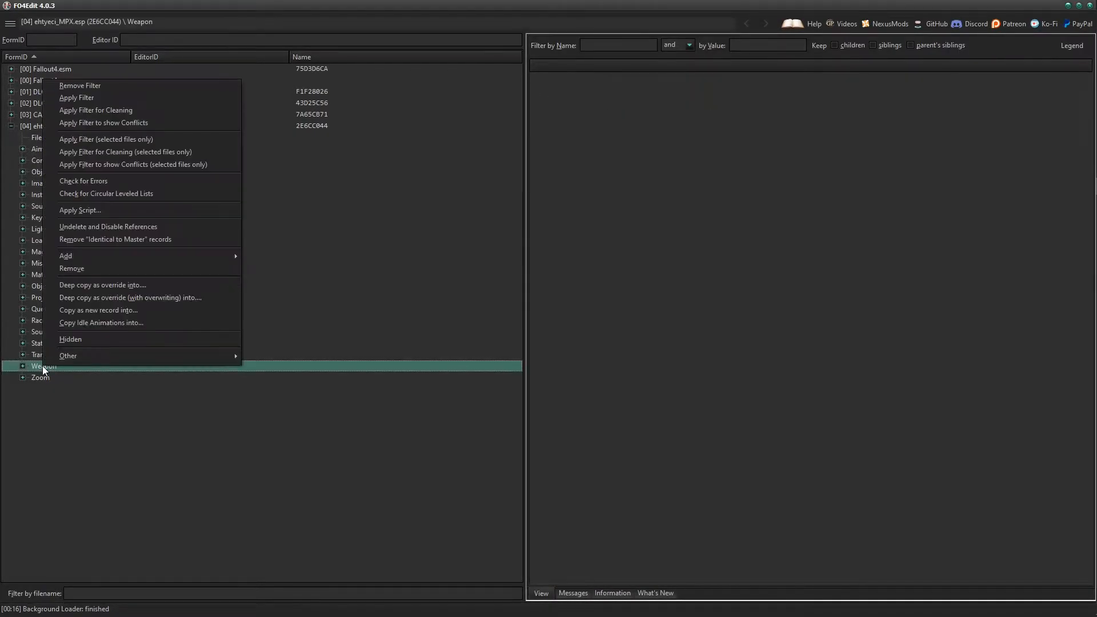
click(102, 284)
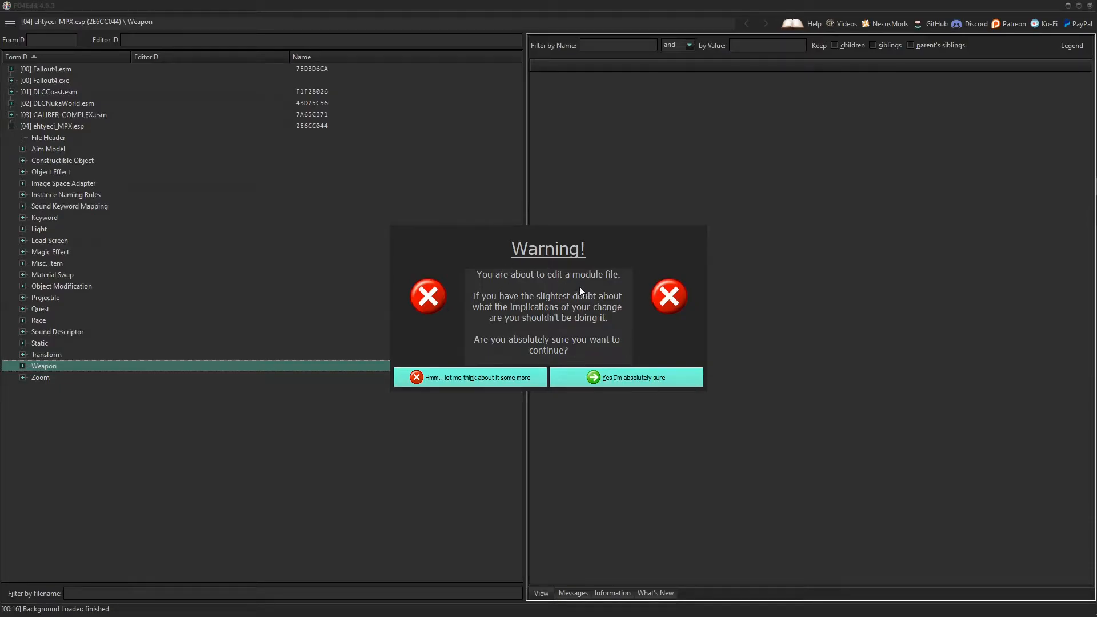
click(625, 377)
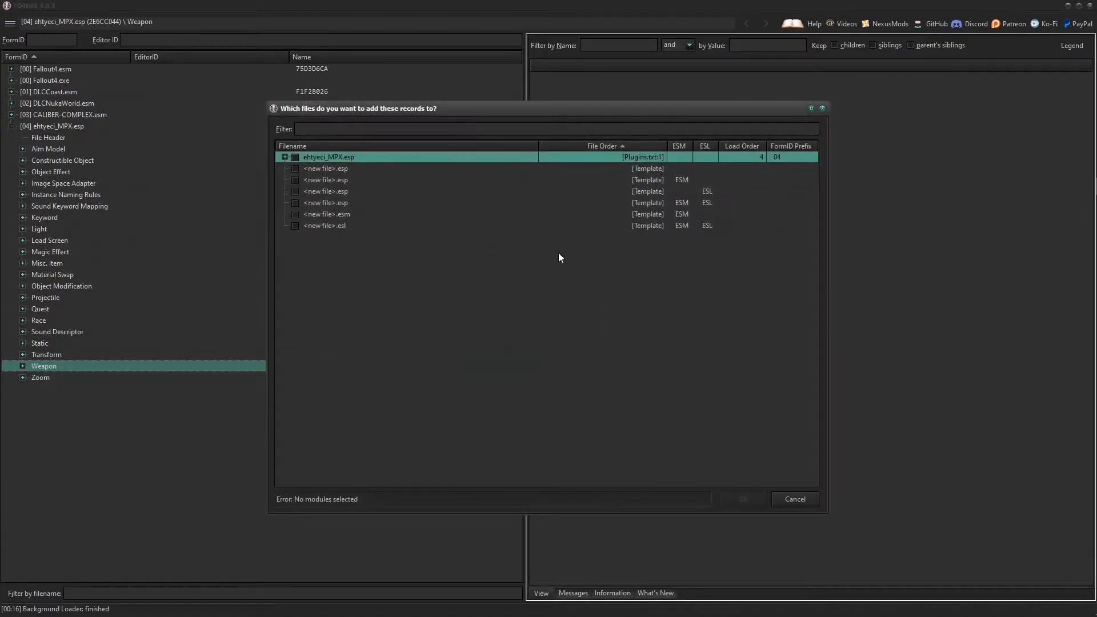
click(325, 191)
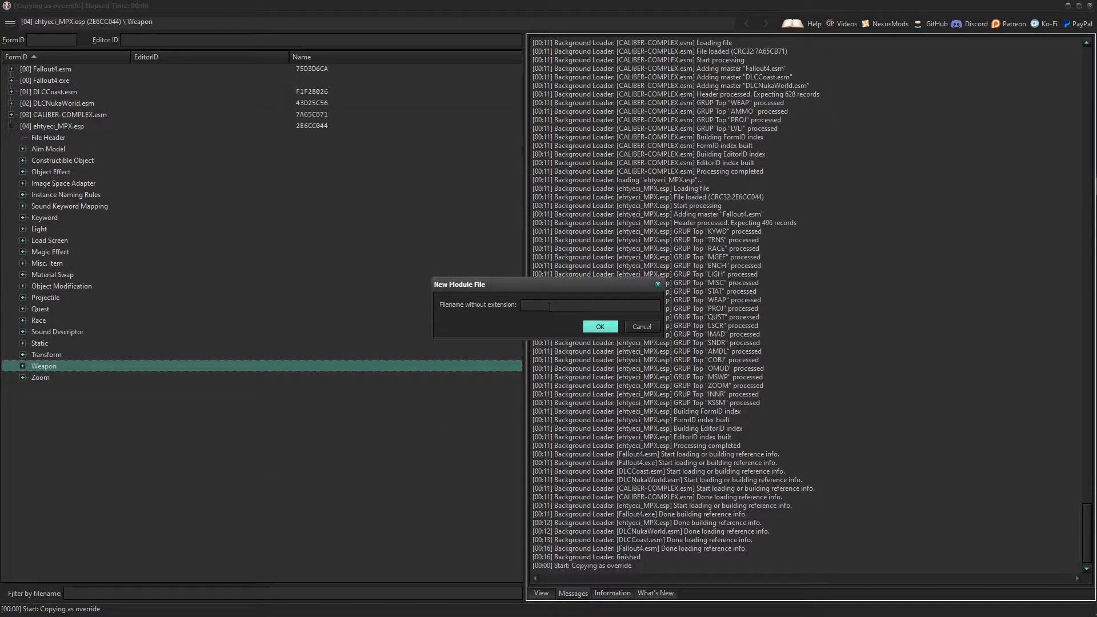
text(MPX - CC Convert)
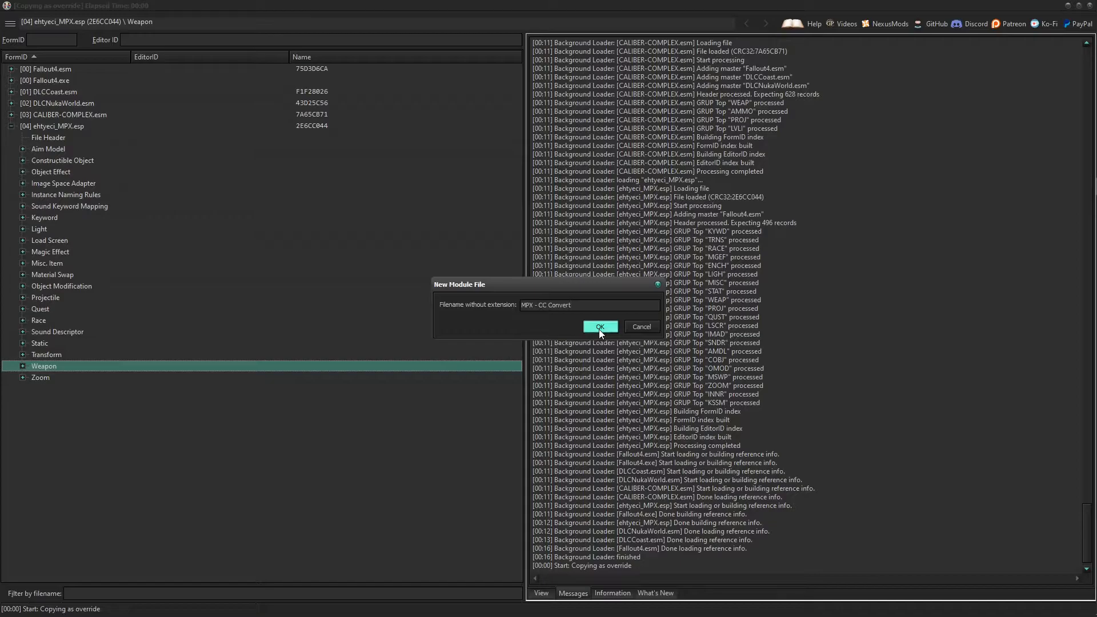
click(598, 326)
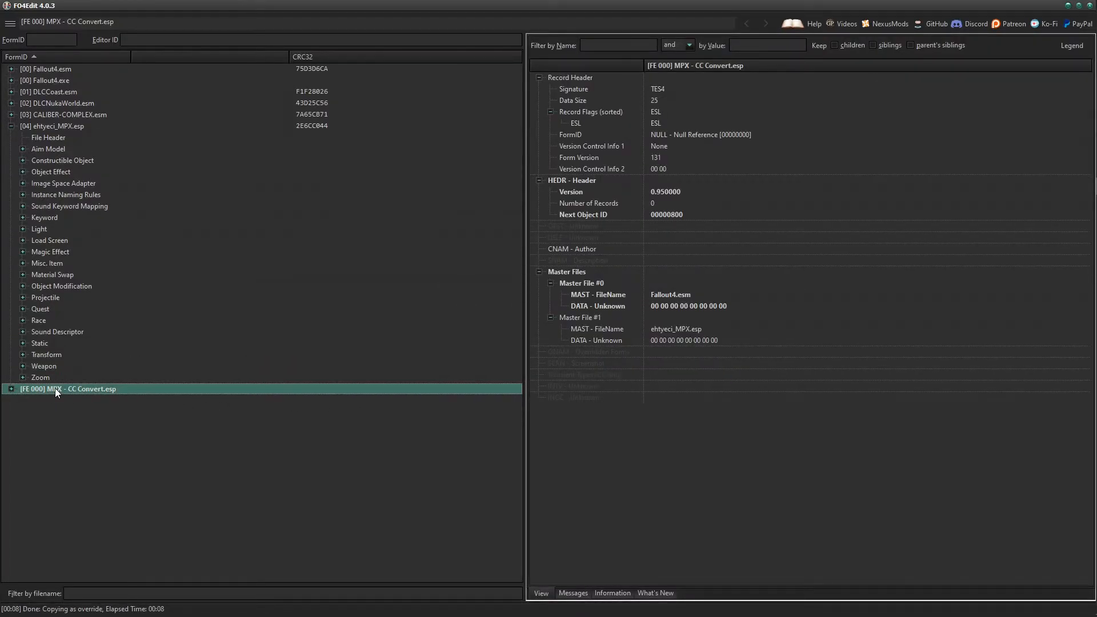
mouse_move(63, 394)
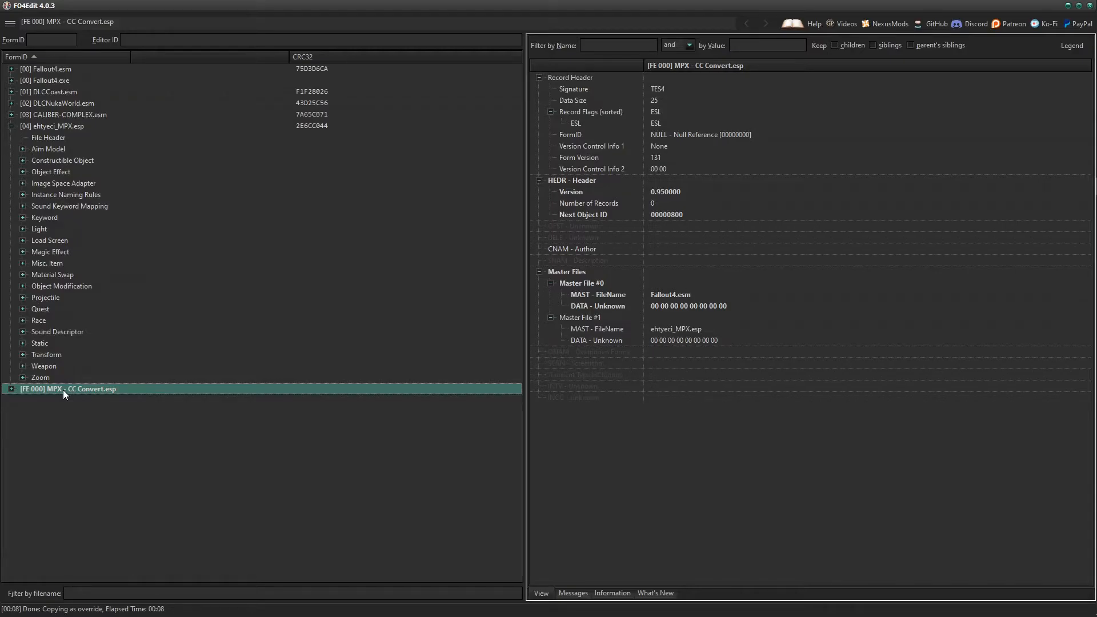
Expand MPX - CC Convert.esp's Weapon group and inspect the ehtyeci_Mpx override's values.
click(12, 388)
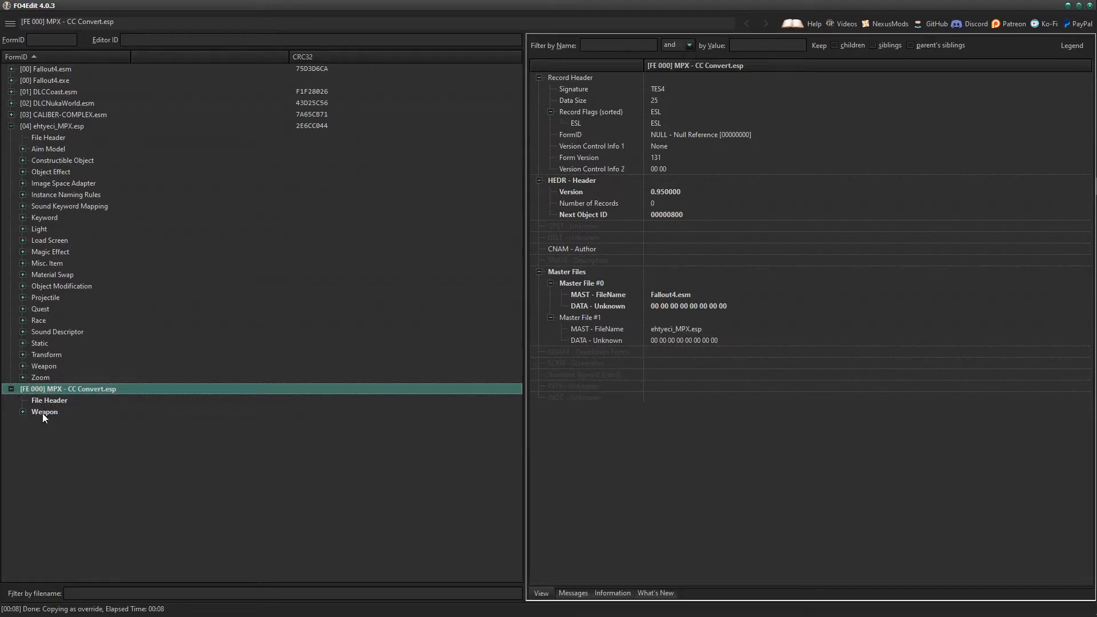
click(23, 413)
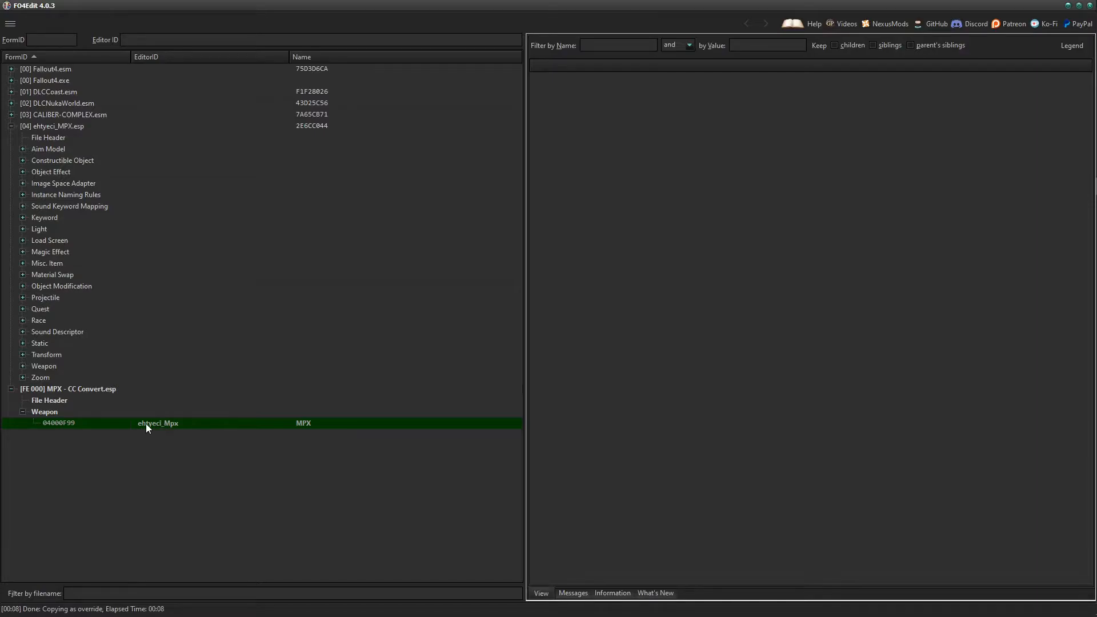
click(58, 423)
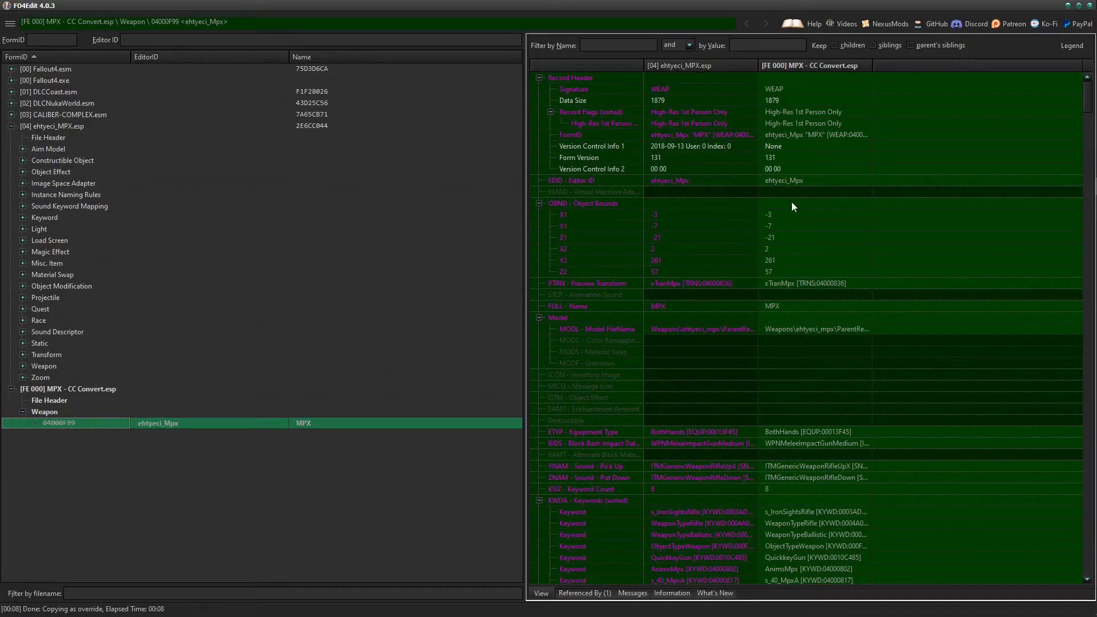
mouse_move(332, 224)
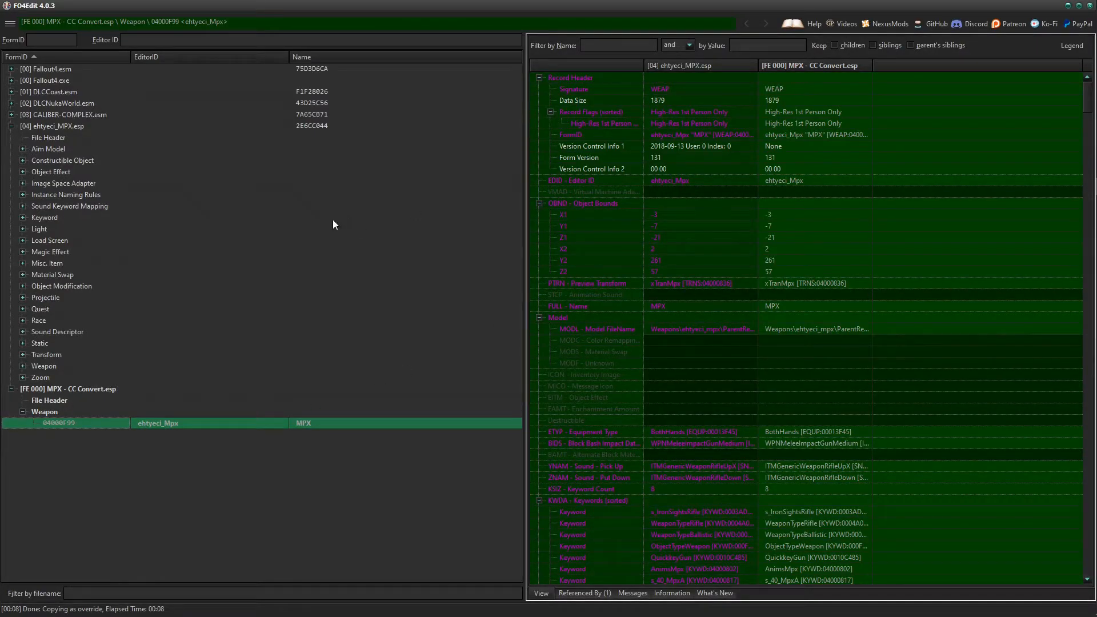
scroll(down, 3)
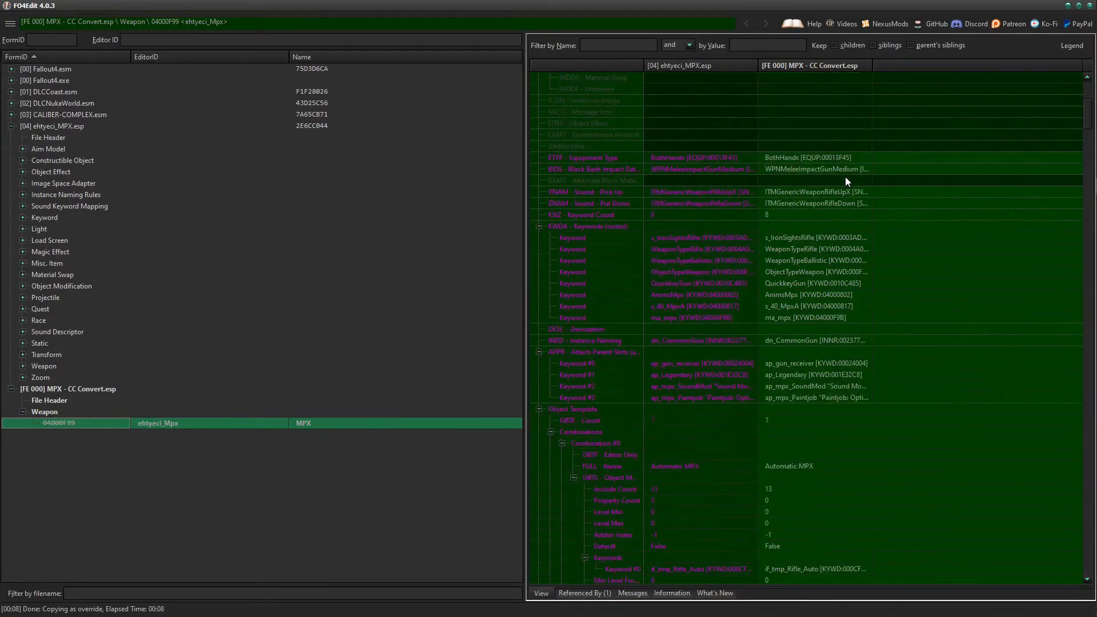
scroll(down, 3)
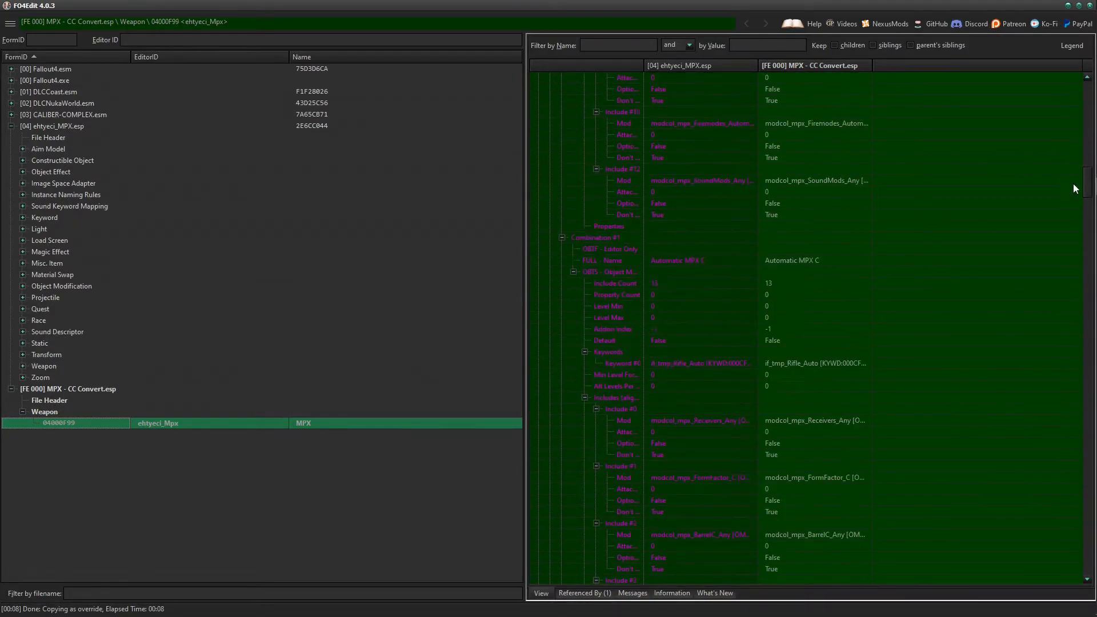
scroll(down, 3)
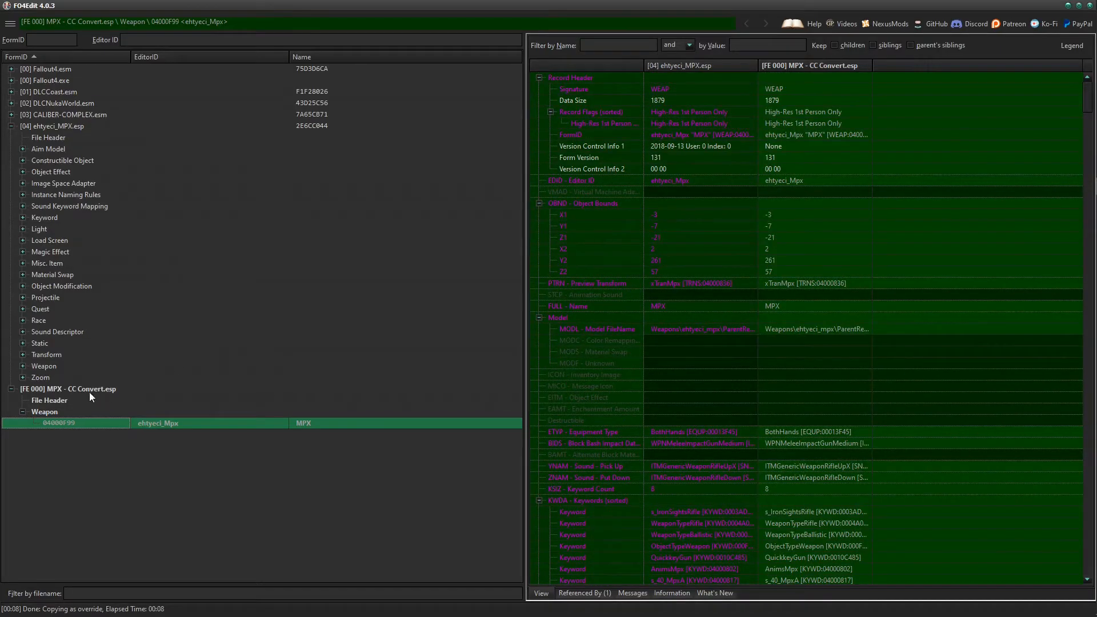
mouse_move(83, 391)
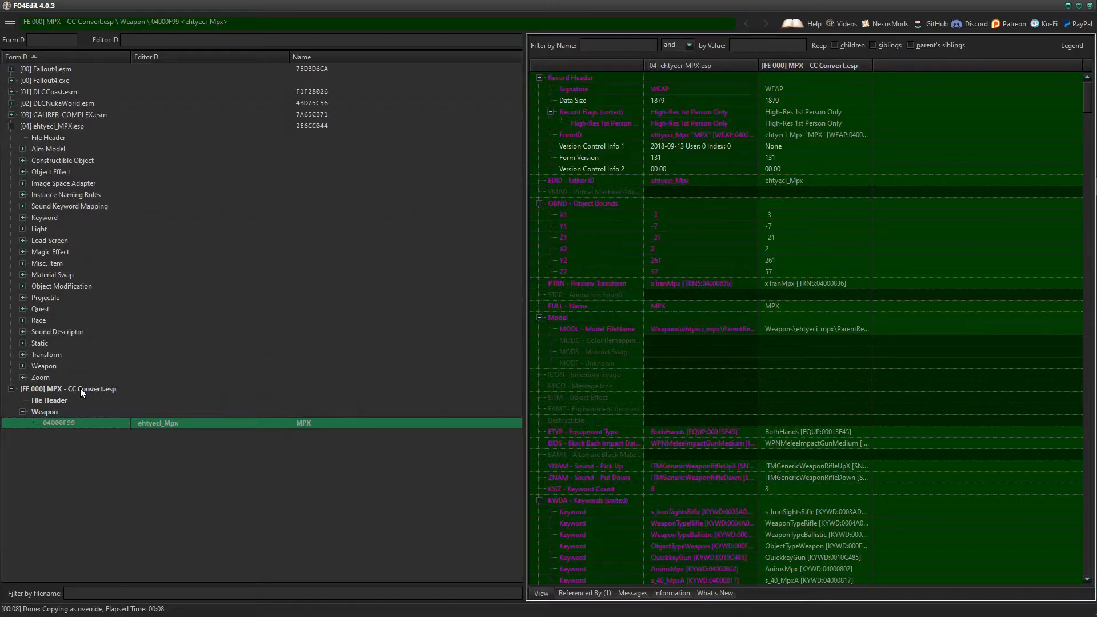
Add CALIBER-COMPLEX.esm as a master of MPX - CC Convert.esp, leaving DLCCoast.esm unticked.
right_click(69, 389)
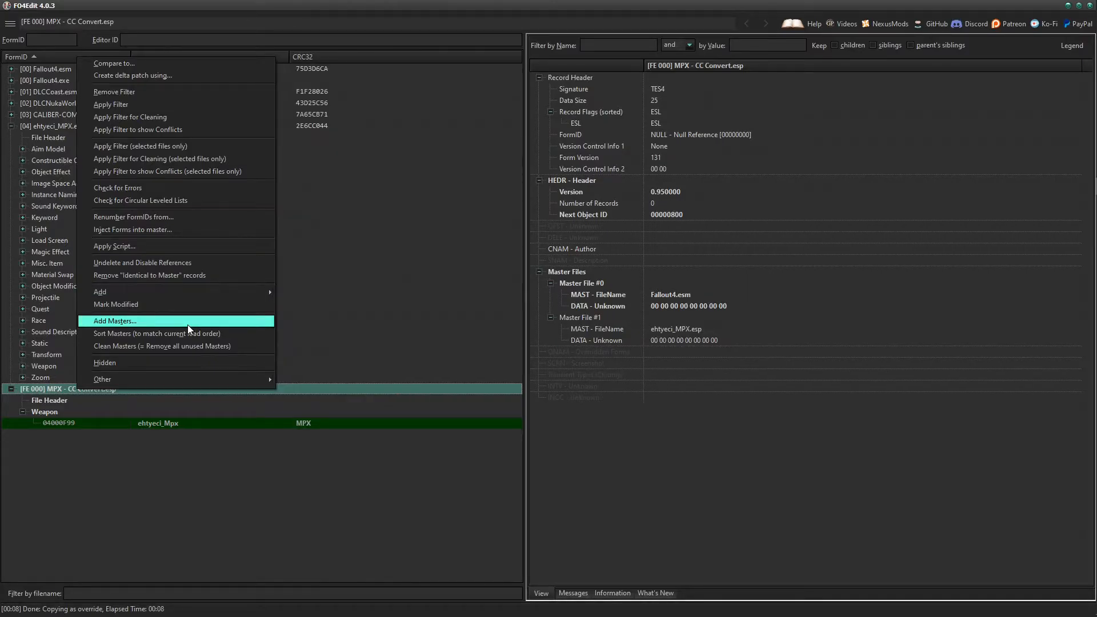
click(115, 320)
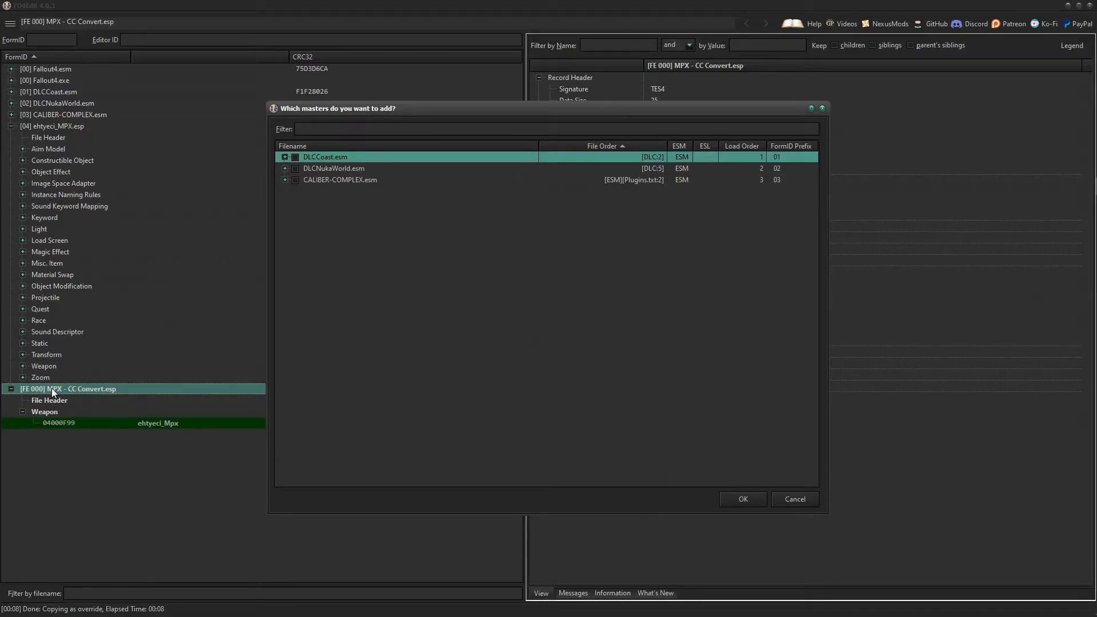
mouse_move(322, 165)
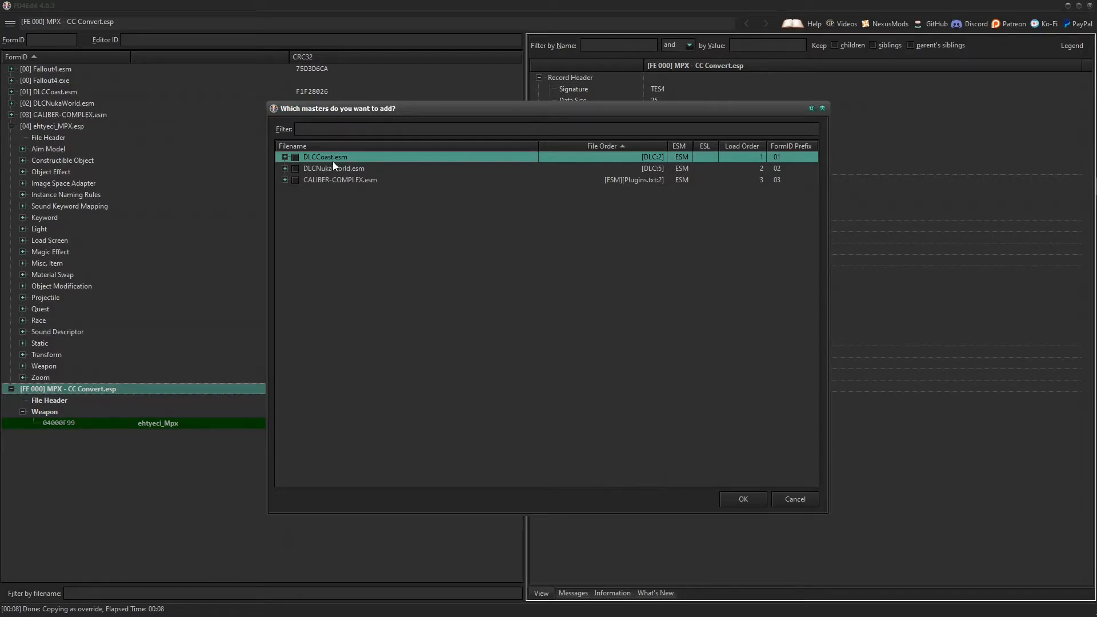
click(294, 157)
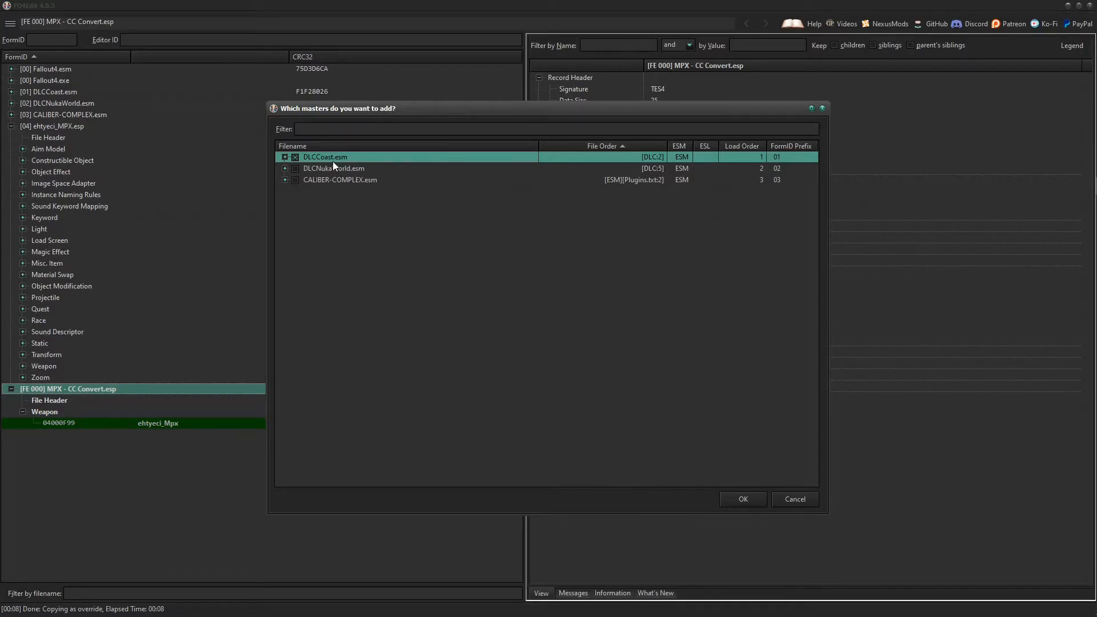
click(294, 156)
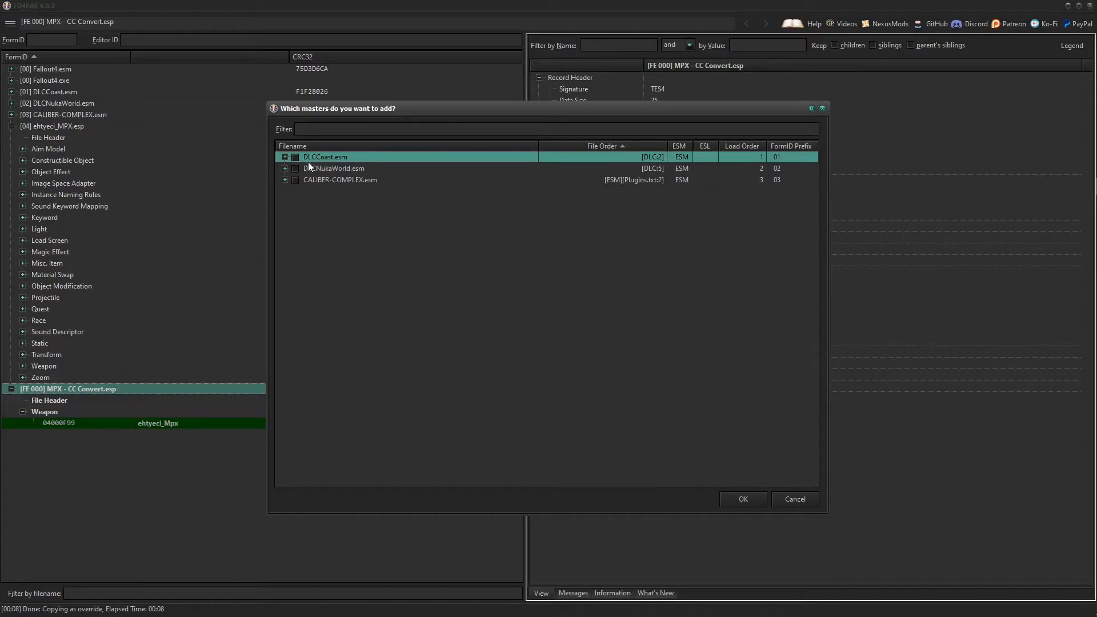
click(339, 179)
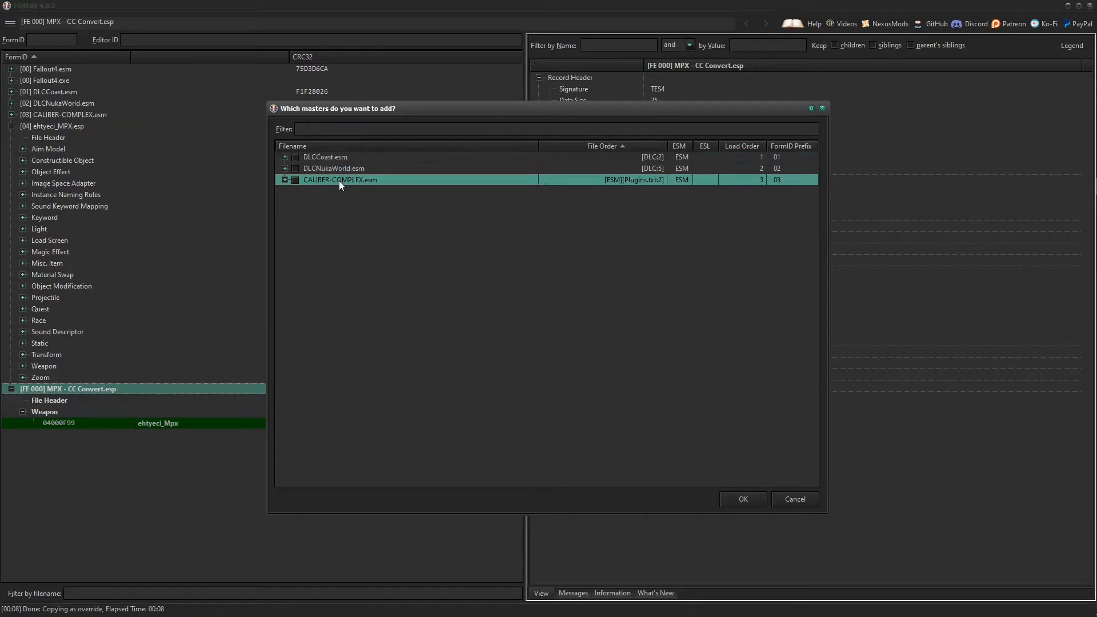
click(293, 179)
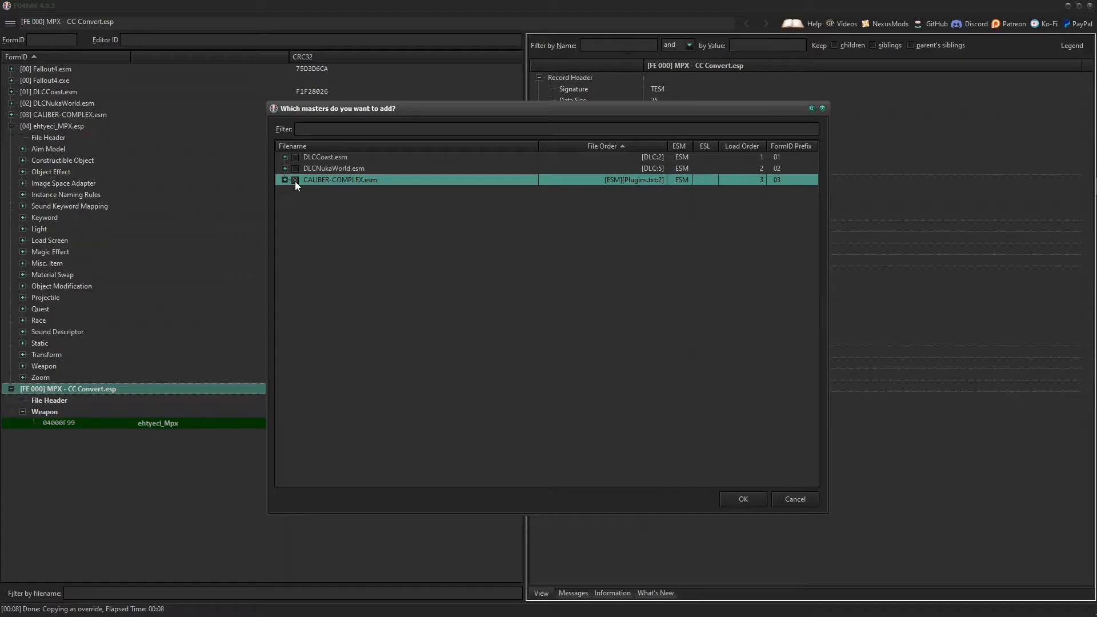
click(741, 499)
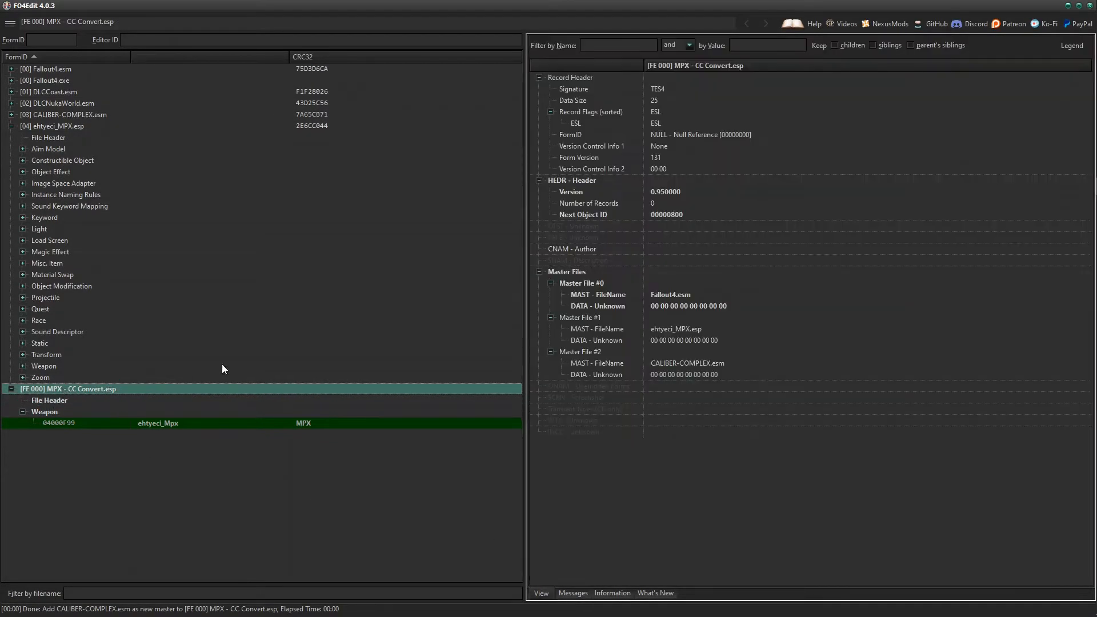
mouse_move(659, 334)
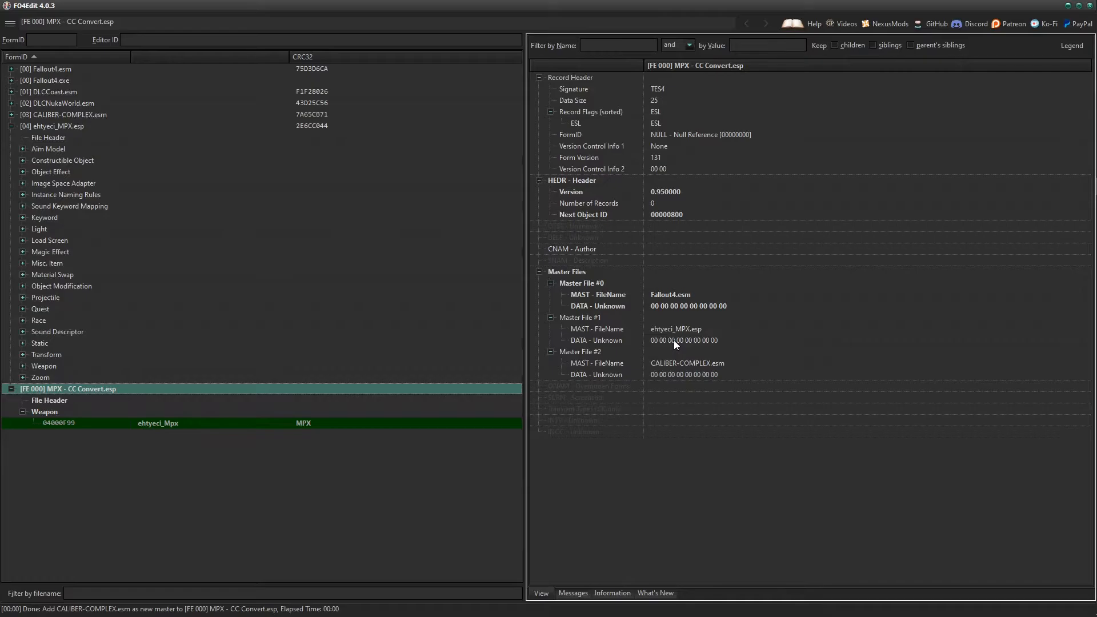
mouse_move(656, 368)
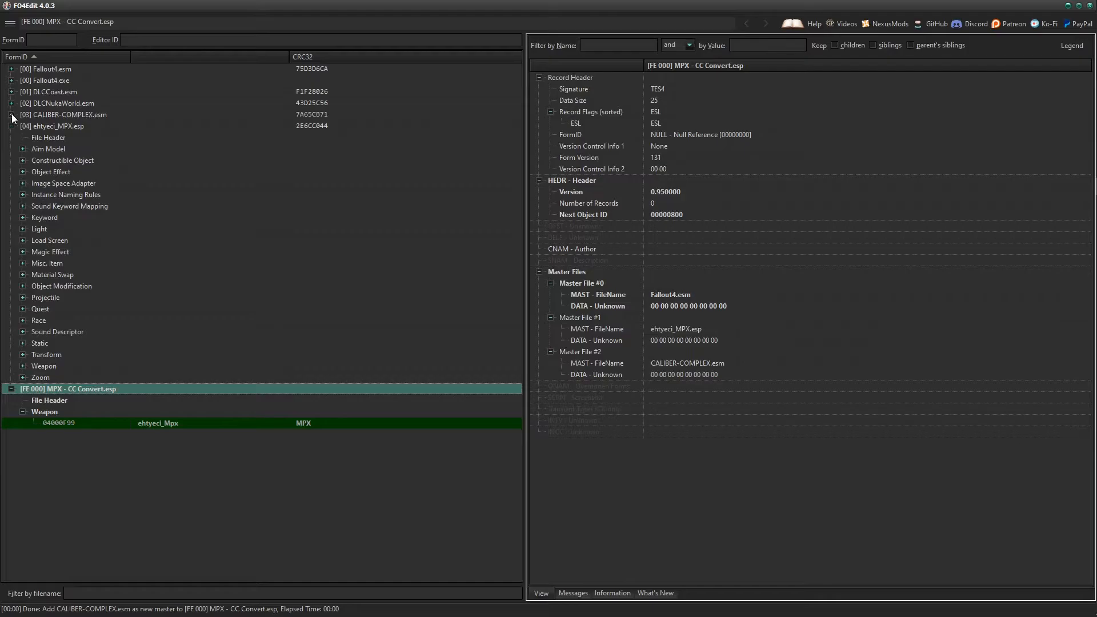
Check the FormID (03000800) of CALIBER-COMPLEX's Ammo-9X19MM-PARABELLUM record without changing it.
click(23, 114)
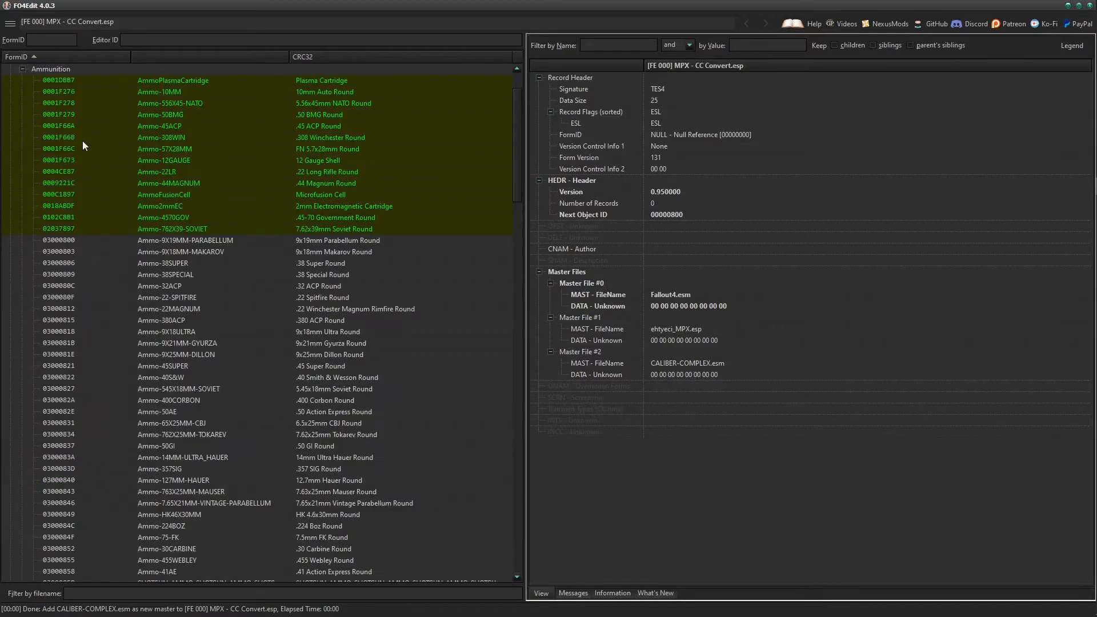
mouse_move(370, 250)
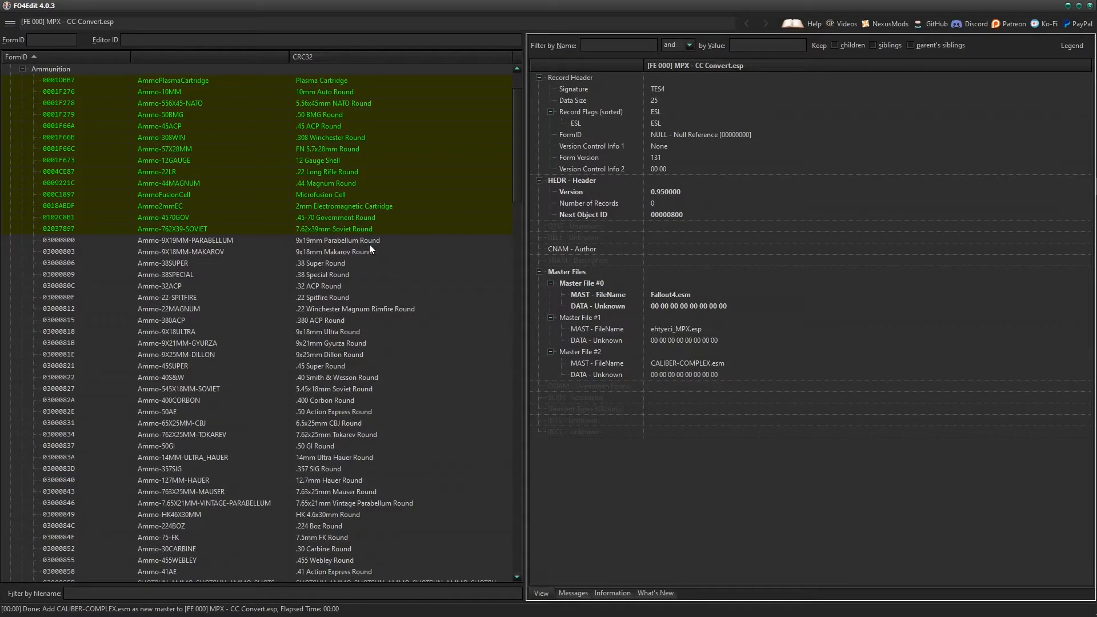
mouse_move(370, 249)
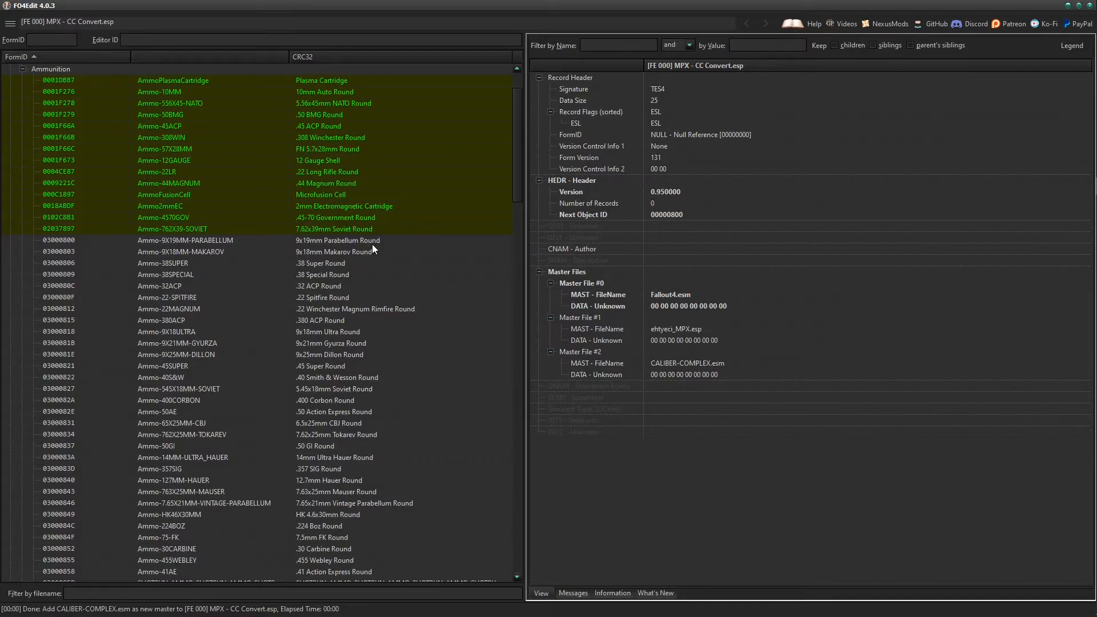
click(185, 240)
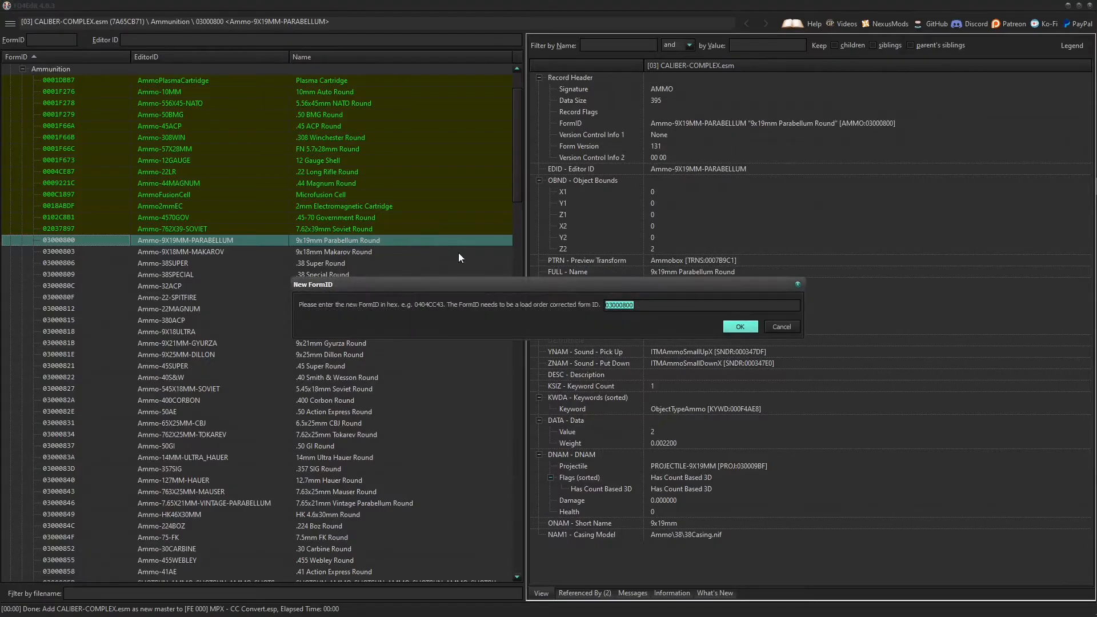
mouse_move(310, 320)
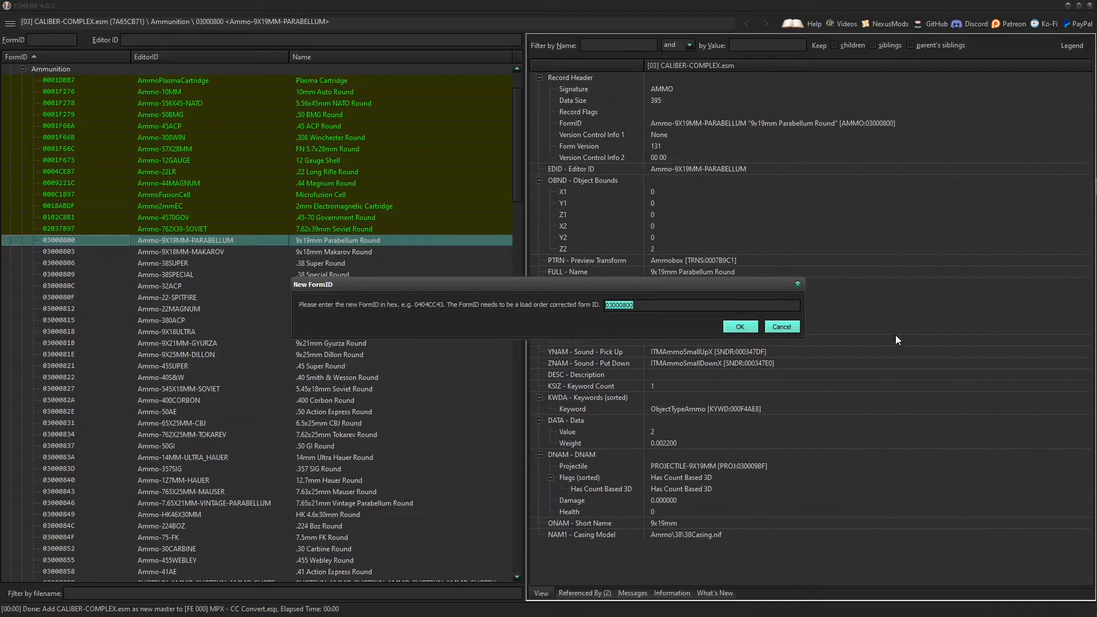
click(739, 326)
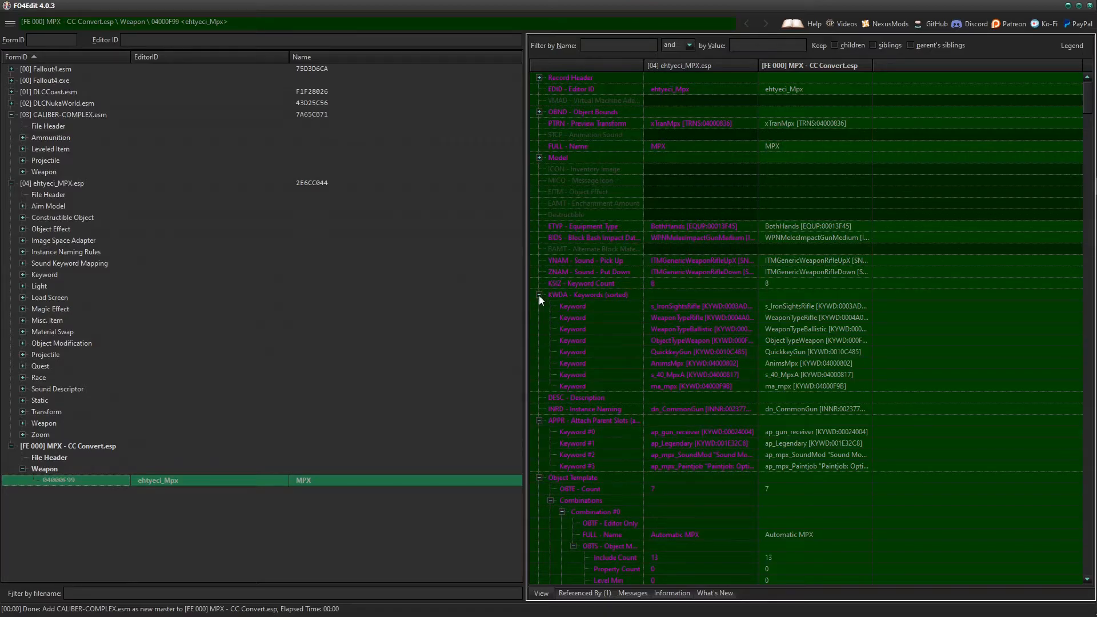
Set the MPX override's DNAM - Data Ammo to Ammo-9X19MM-PARABELLUM.
click(538, 295)
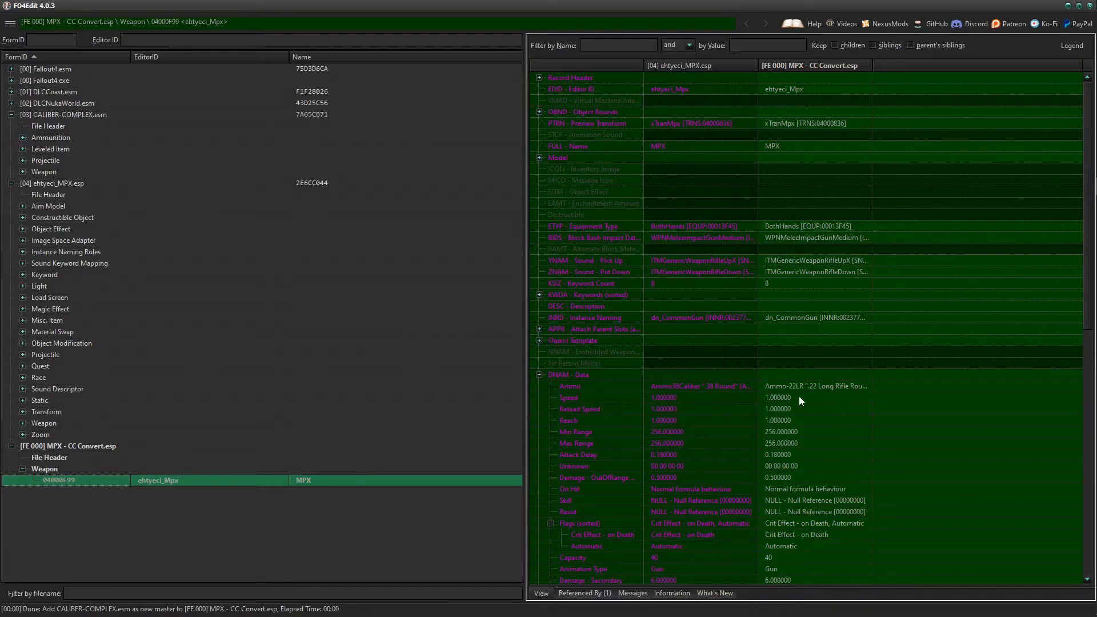
click(815, 385)
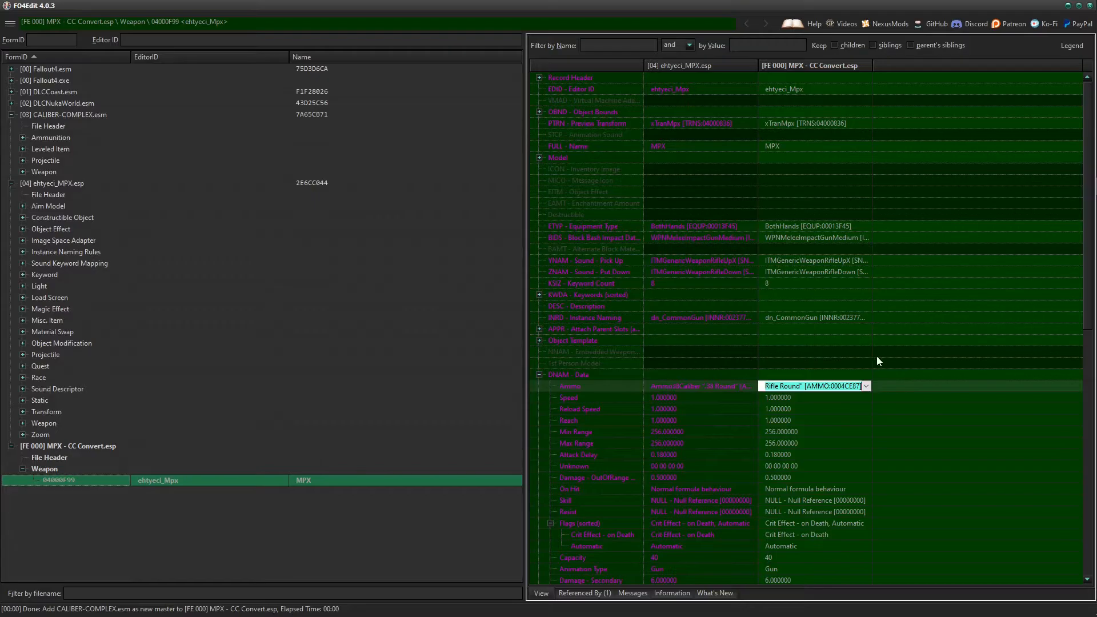
click(865, 385)
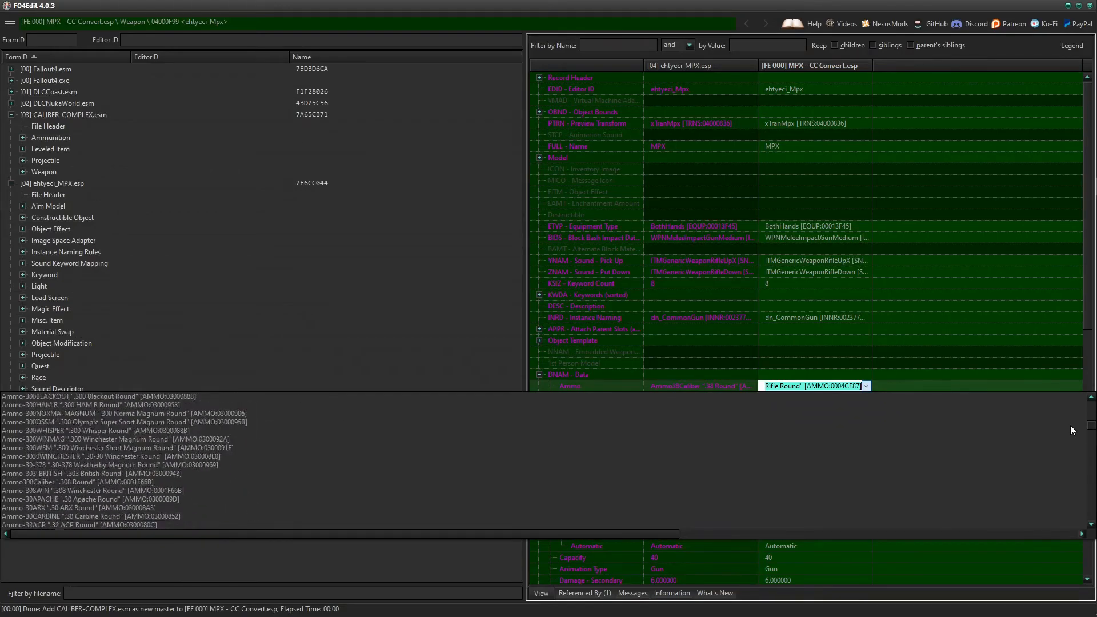
click(807, 386)
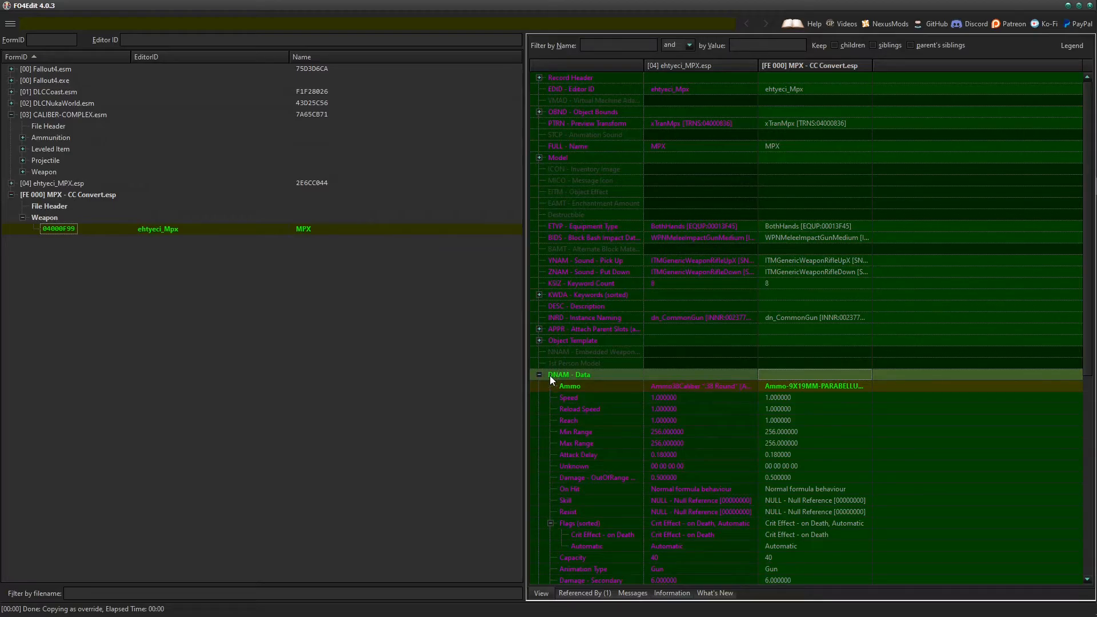
mouse_move(551, 379)
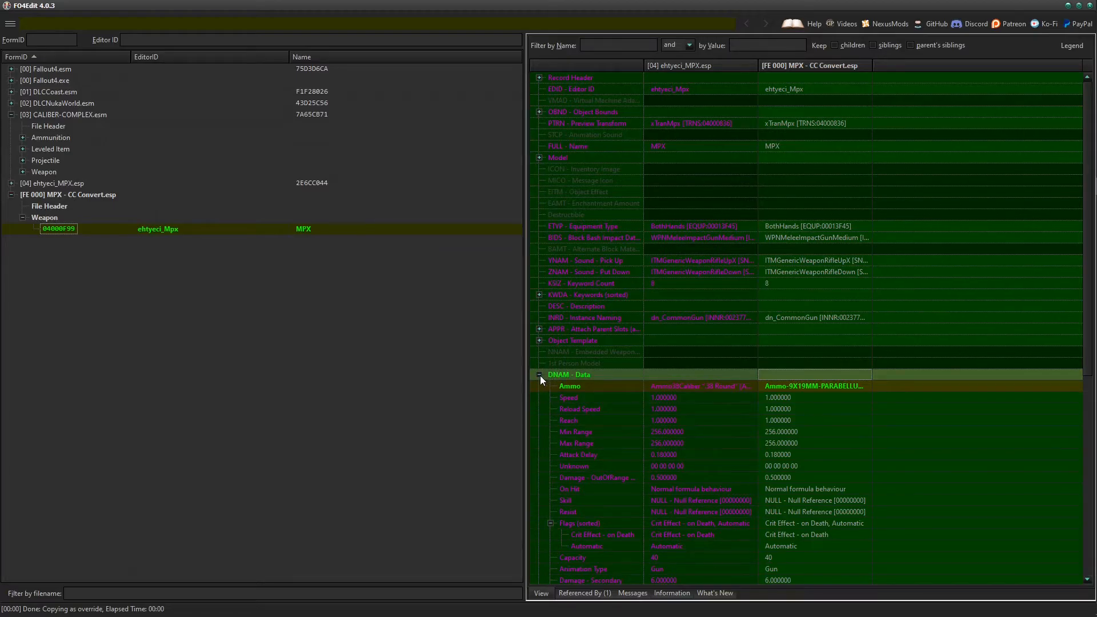
Set LNAM - NPC Add Ammo List to the LL_Ammo-9X19MM-PARABELLUM leveled list.
click(538, 374)
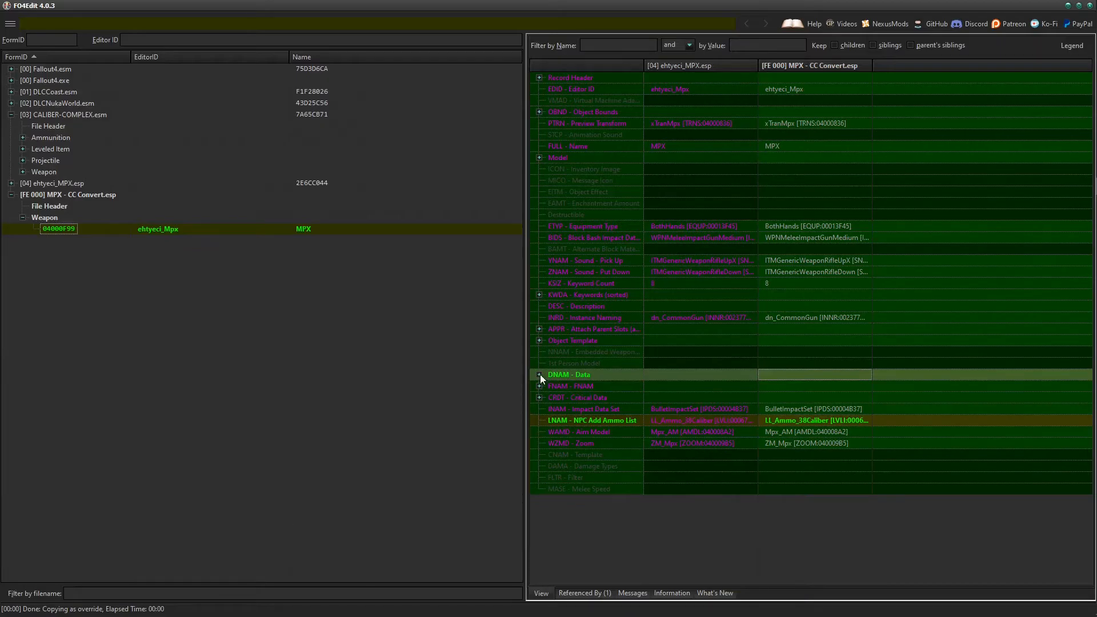
click(590, 419)
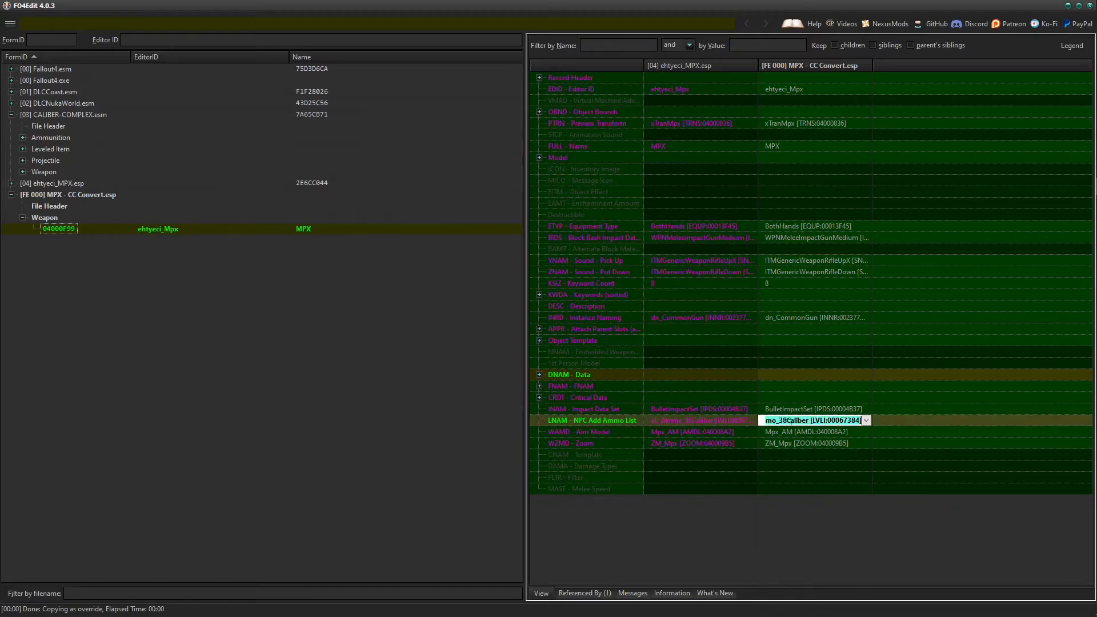
click(866, 419)
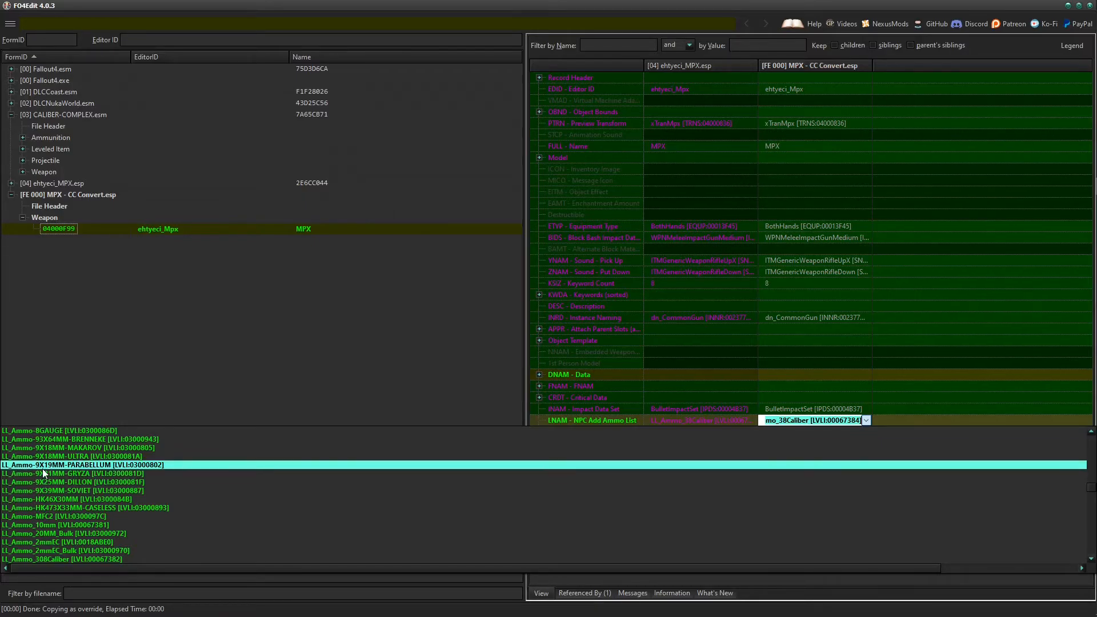
click(82, 465)
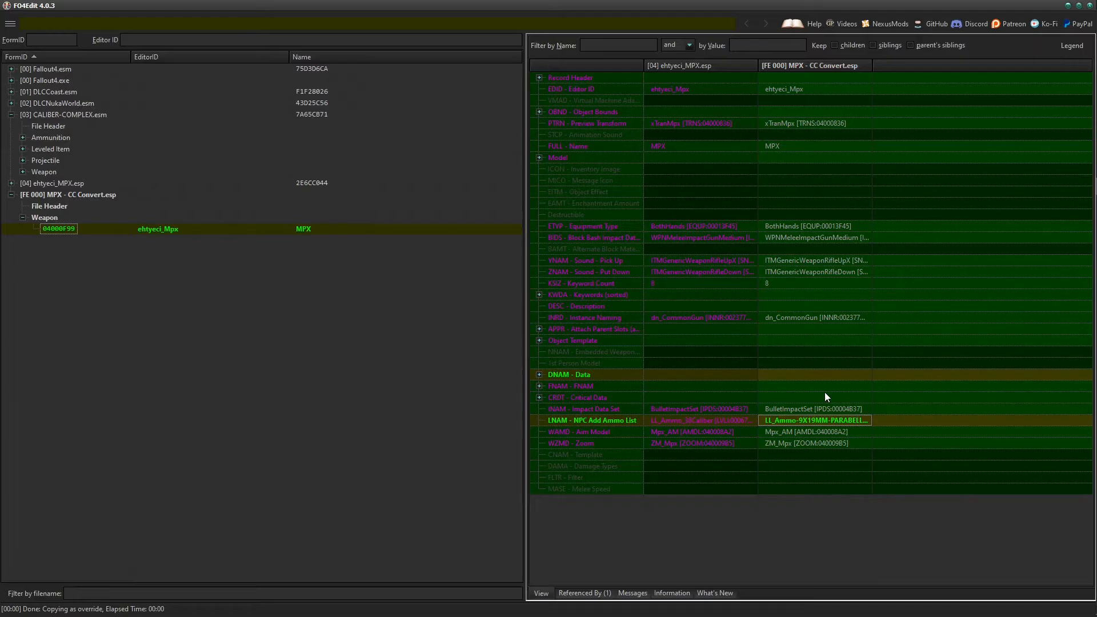
mouse_move(801, 390)
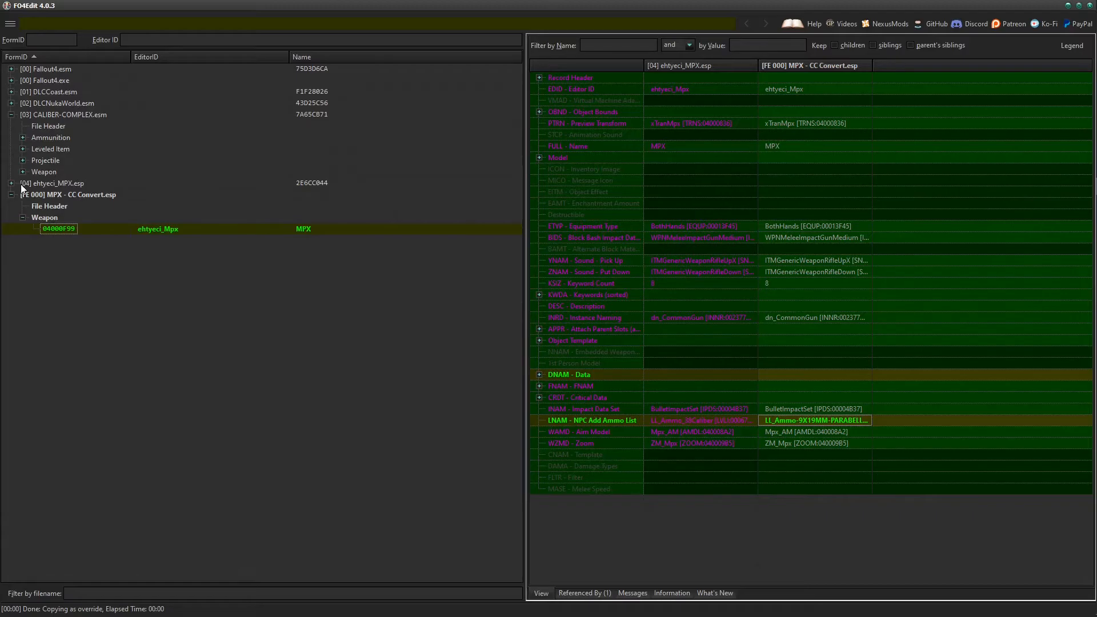
Expand ehtyeci_MPX.esp's Object Modification group and view the MPX mod records.
click(52, 183)
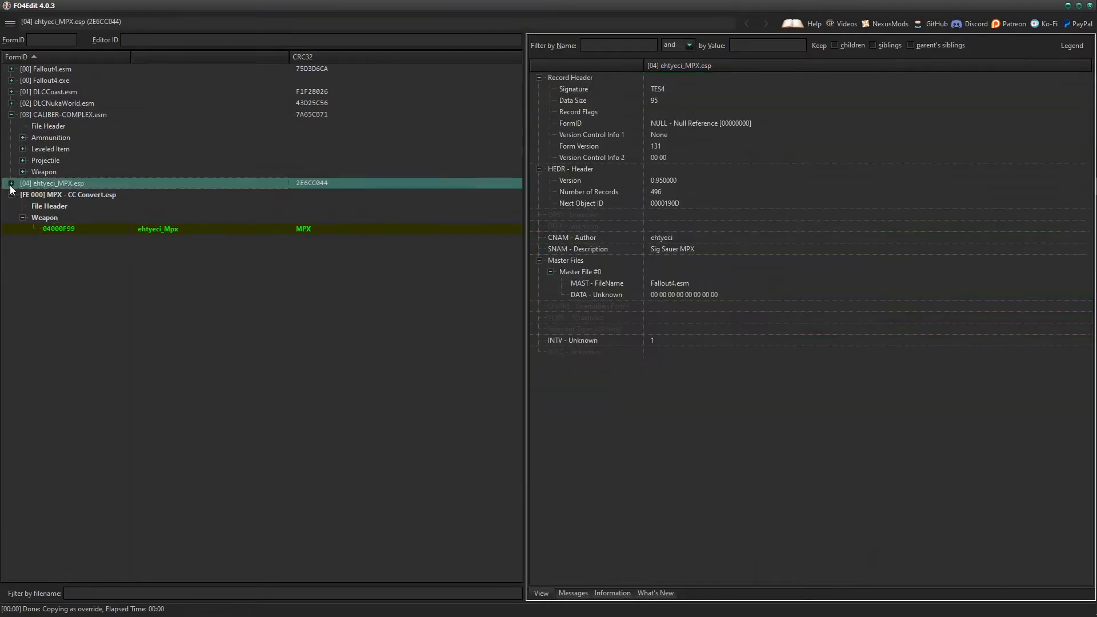
click(11, 182)
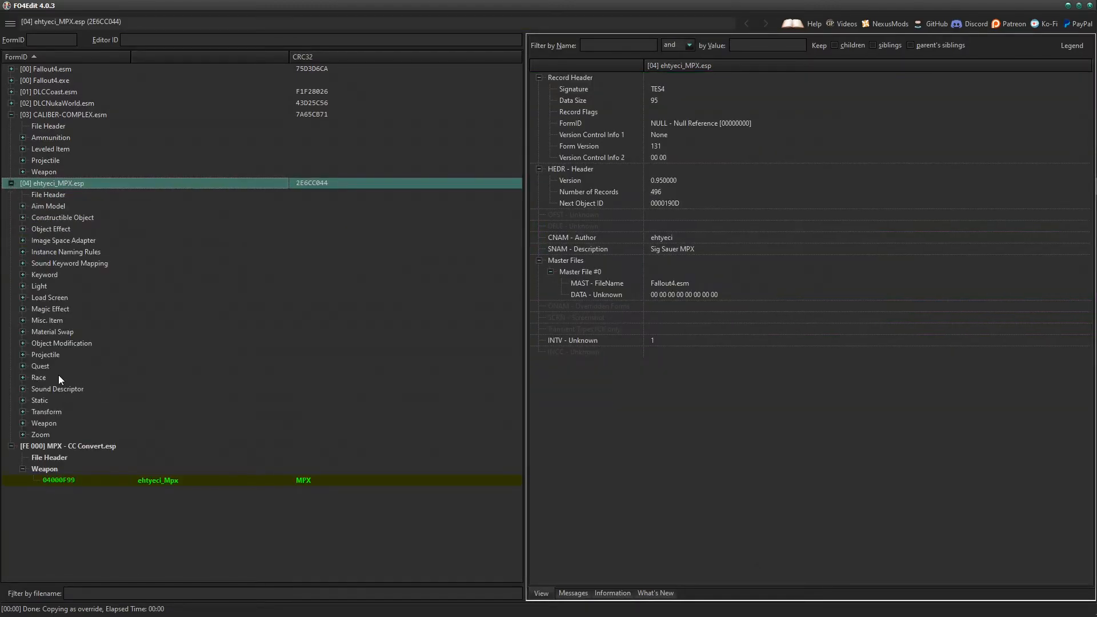
click(62, 342)
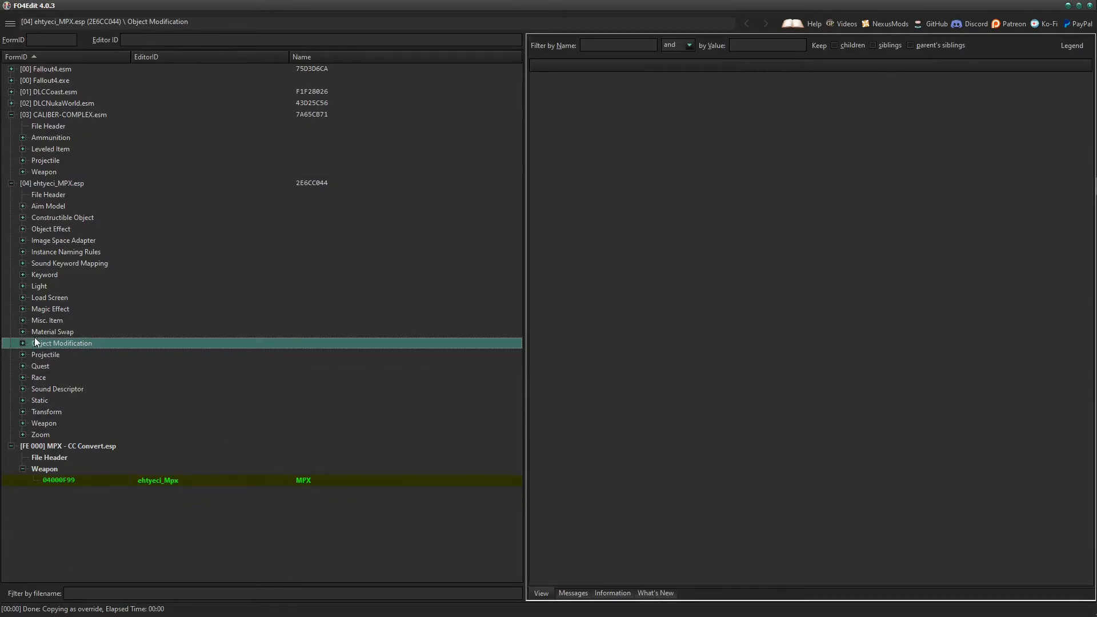
click(23, 343)
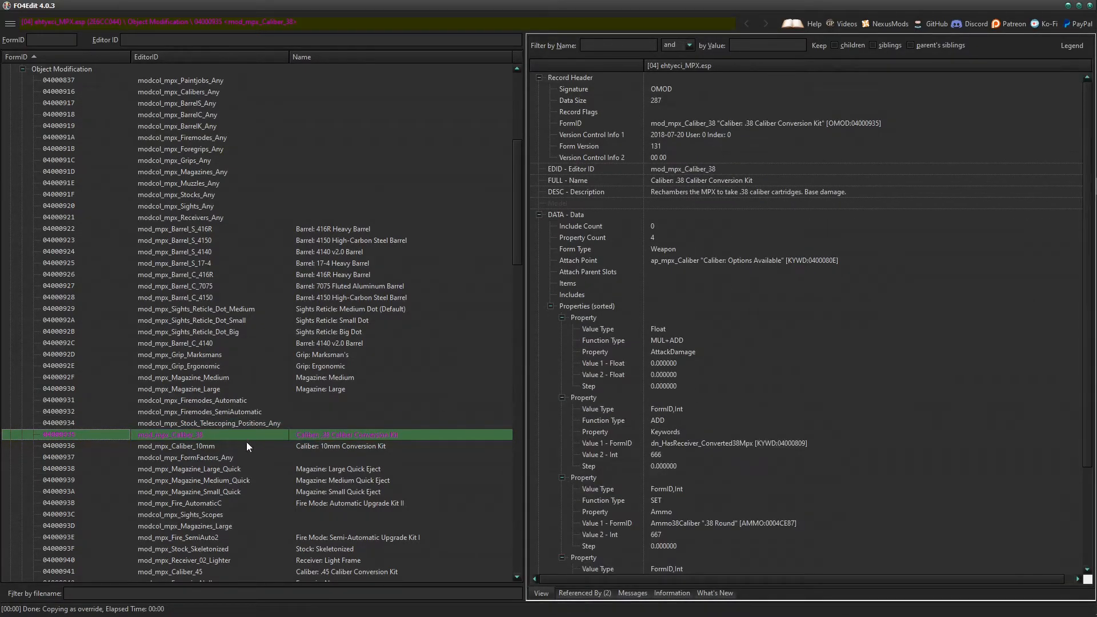
click(210, 422)
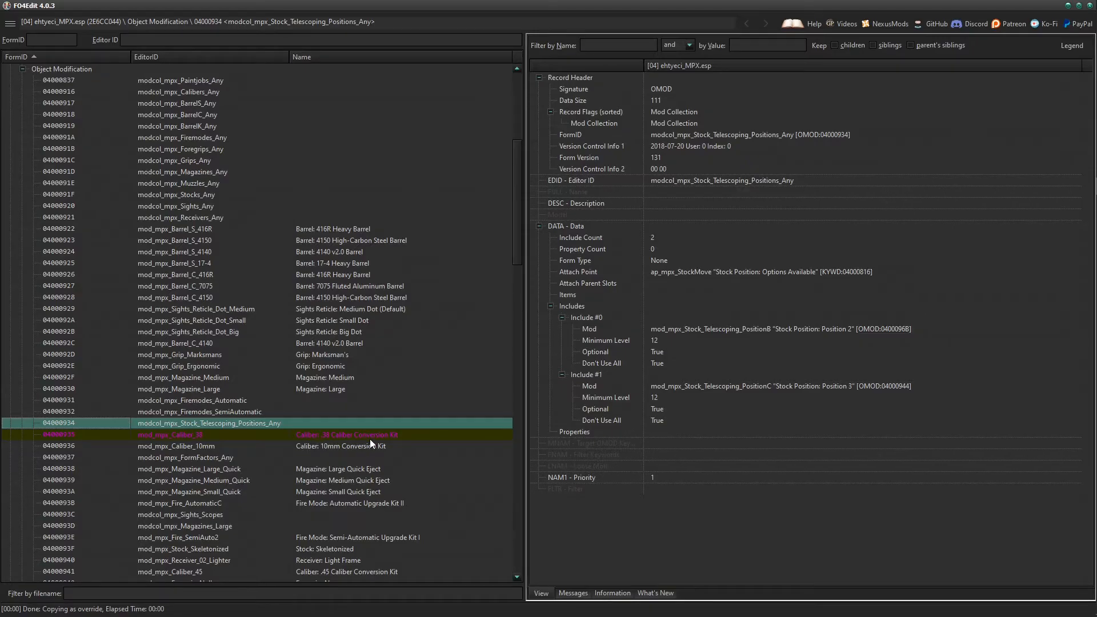
Copy mod_mpx_Caliber_38 as an override into MPX - CC Convert.esp and select the copy.
right_click(196, 434)
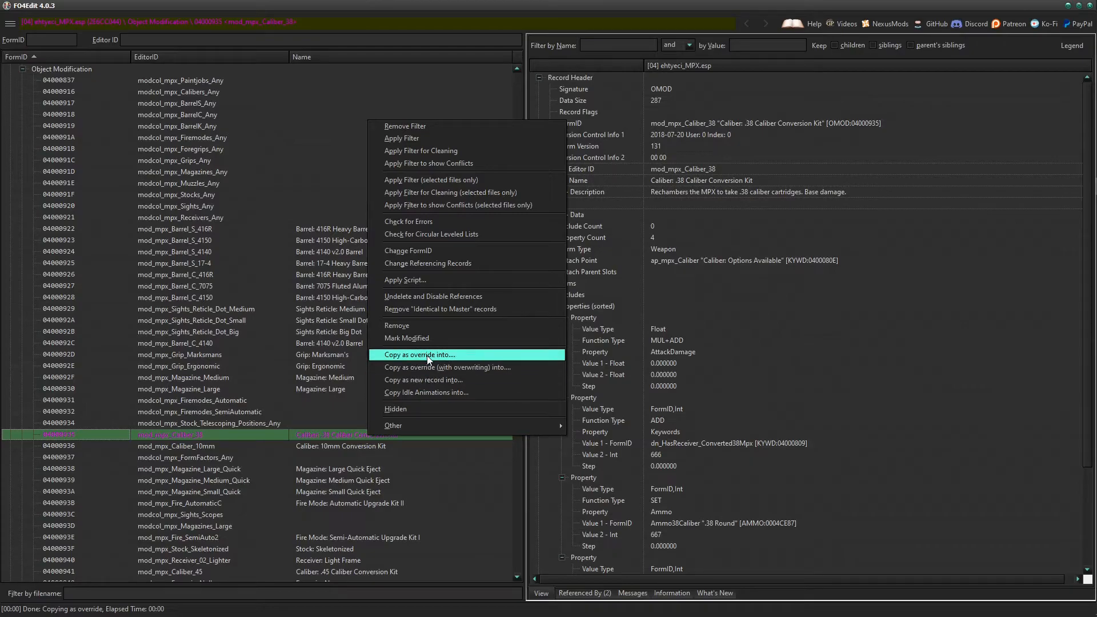
click(419, 354)
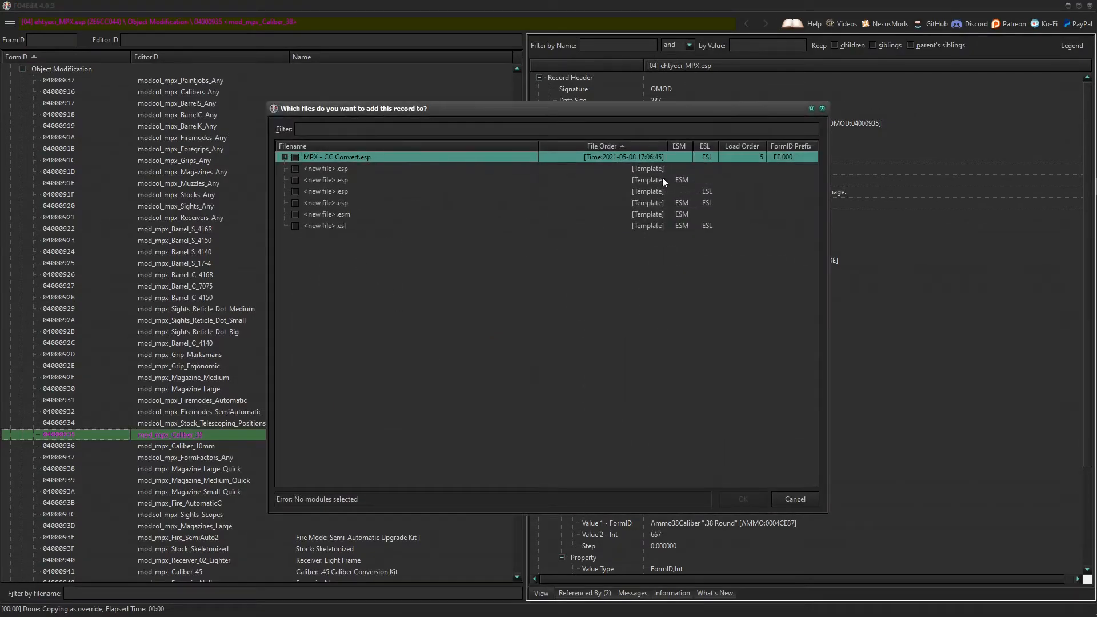
click(295, 156)
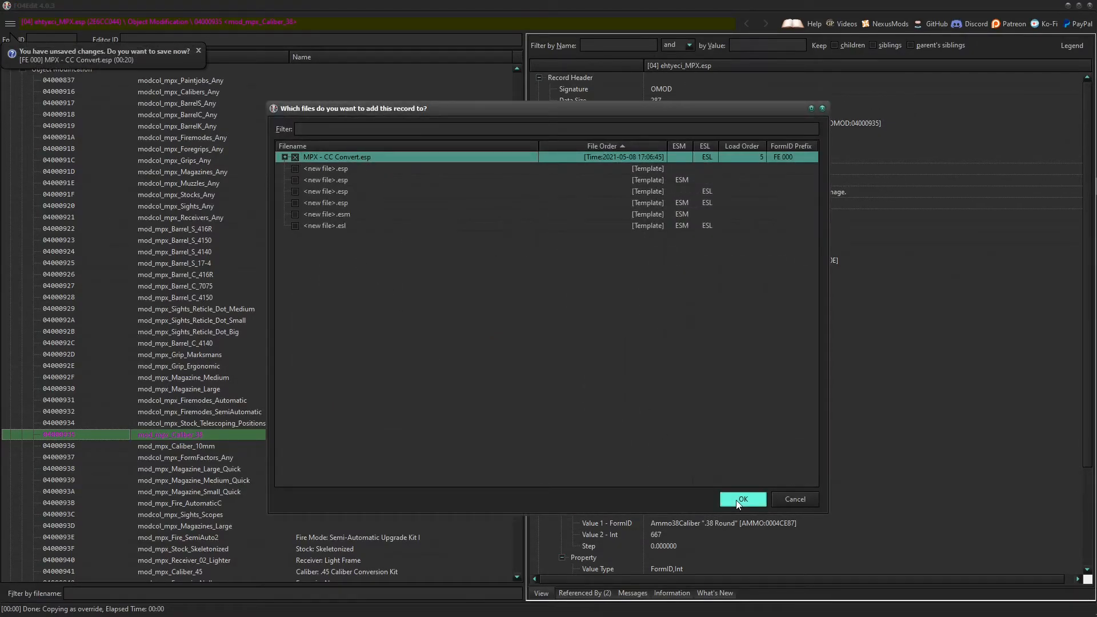
click(741, 499)
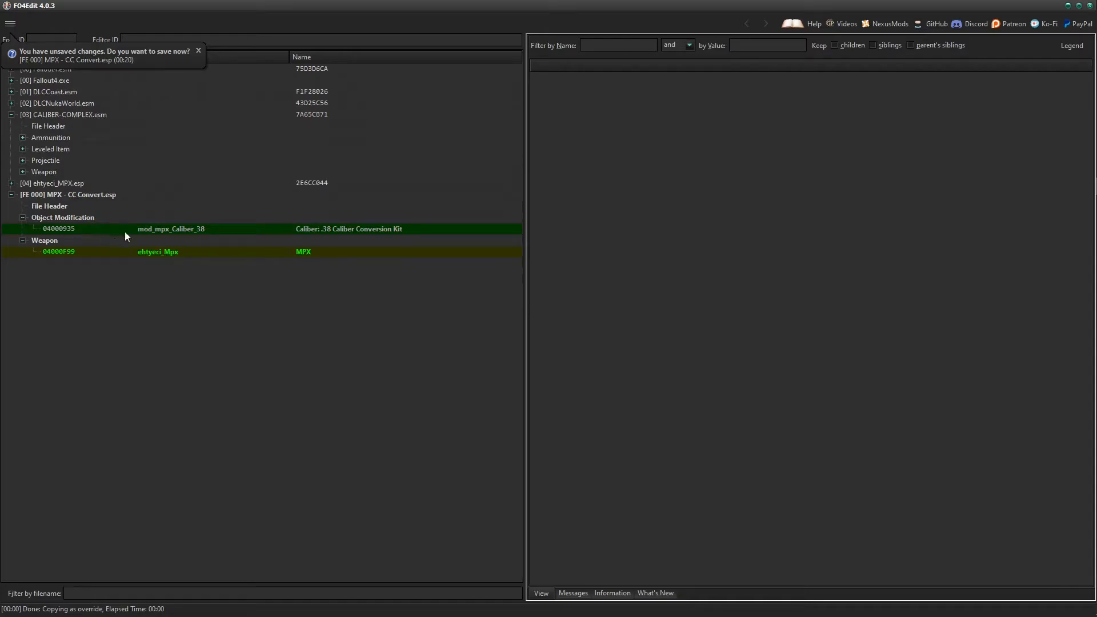
click(58, 229)
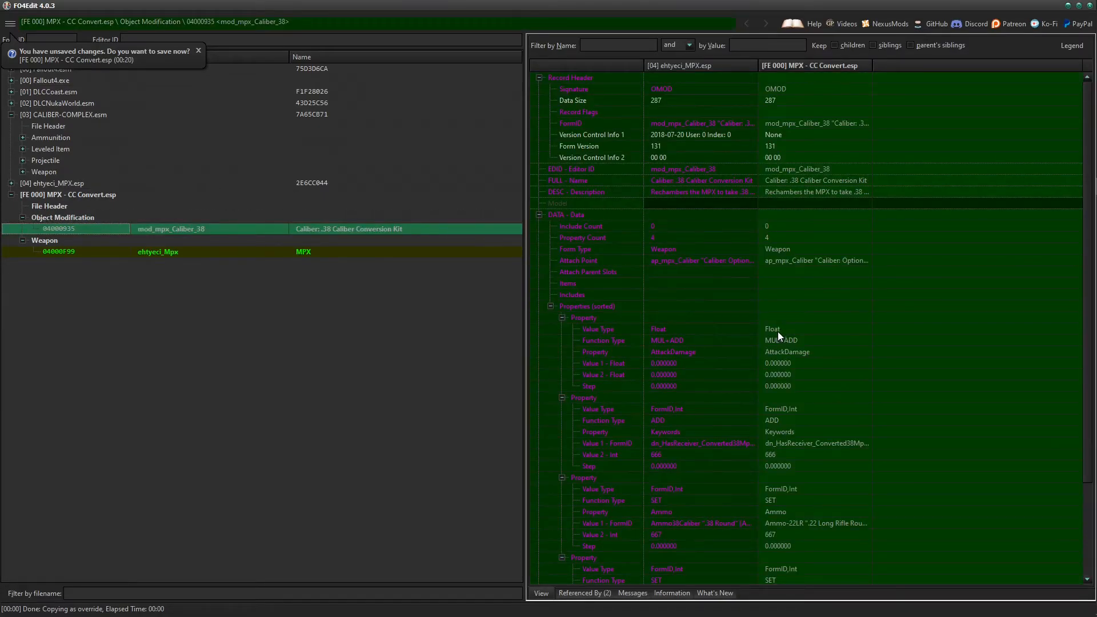
mouse_move(797, 255)
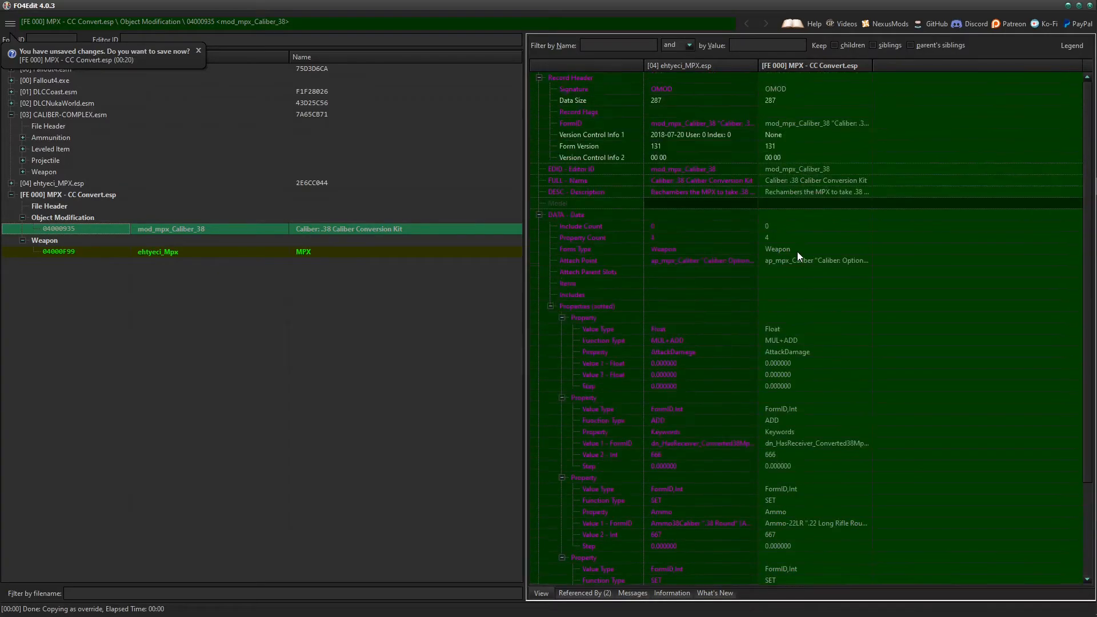
Set the override's Ammo property Value 1 - FormID to Ammo-9X19MM-PARABELLUM.
scroll(down, 3)
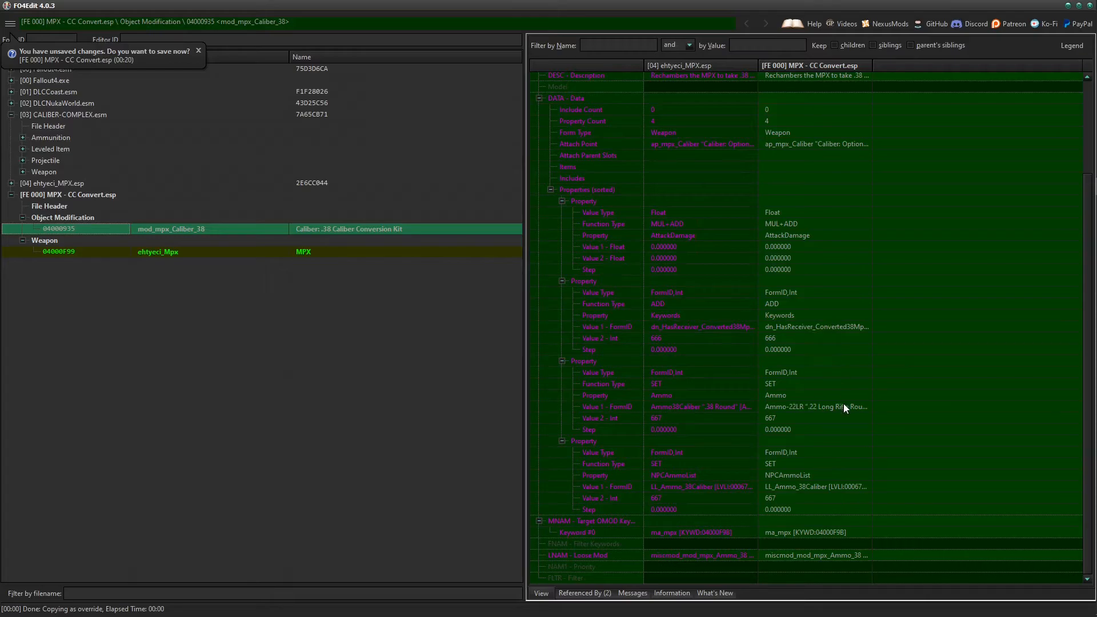
mouse_move(850, 411)
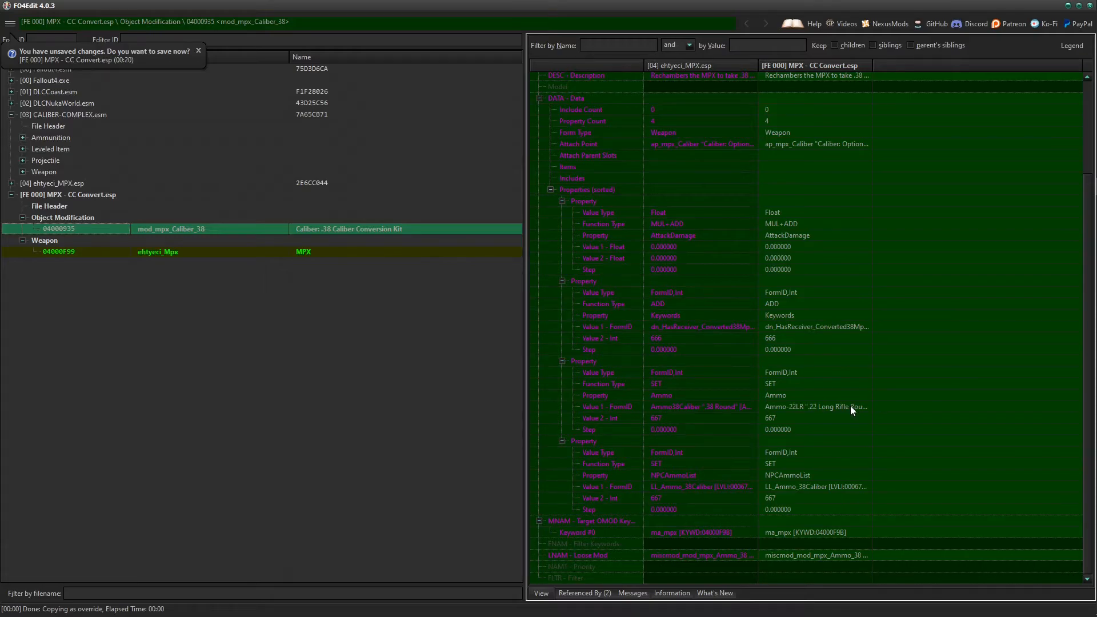
click(815, 407)
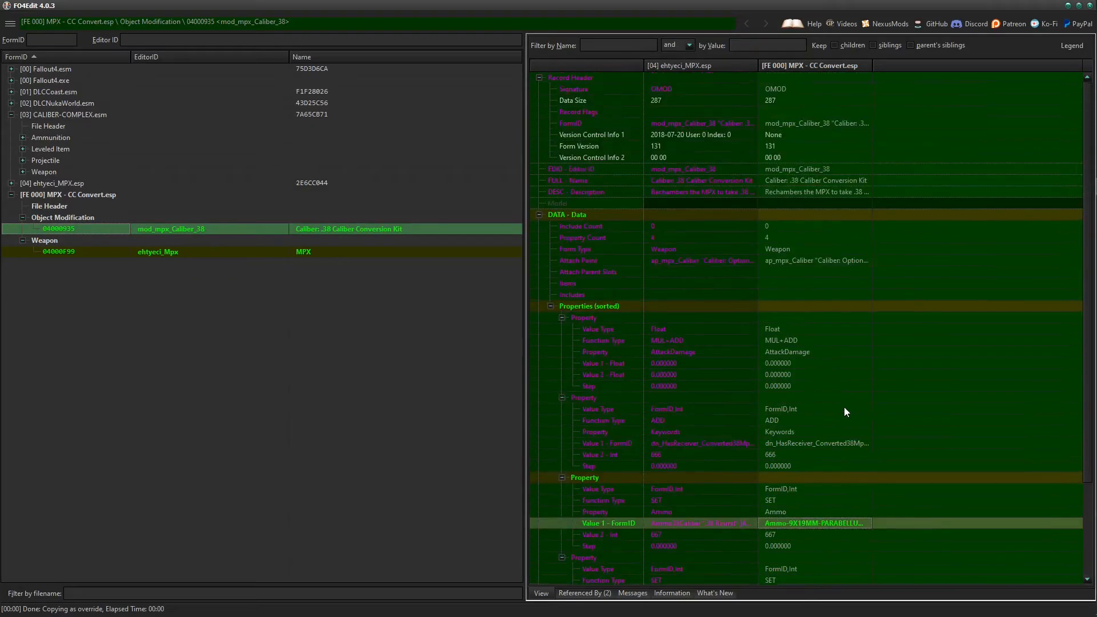
mouse_move(815, 173)
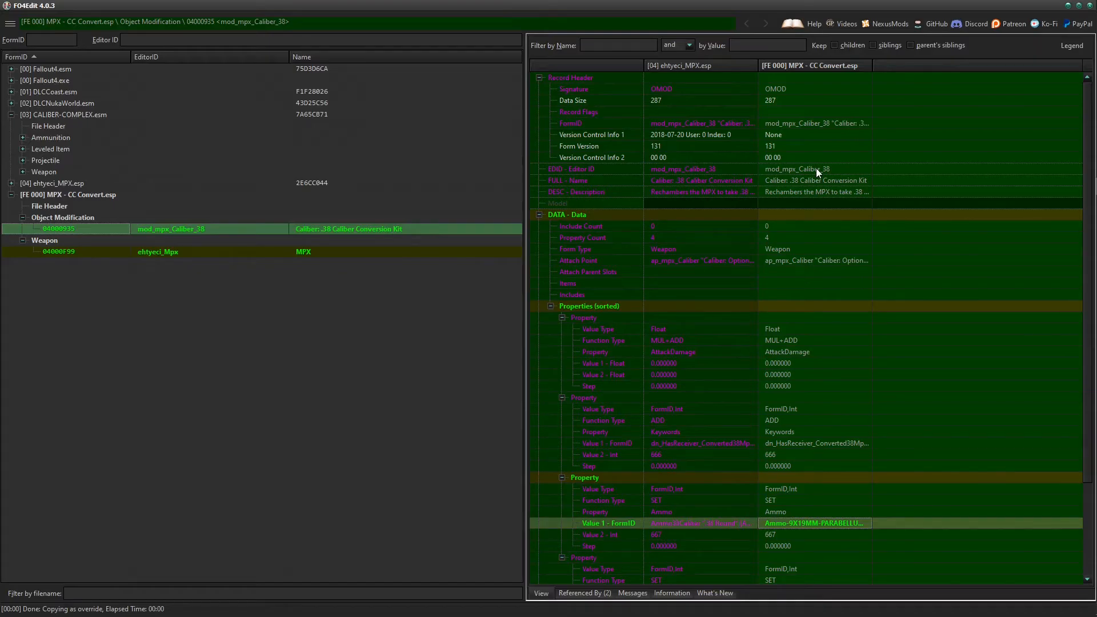
Rename Editor ID to mod_mpx_Caliber_9x19 and name to 'Caliber: 9x19 Caliber Conversion Kit'.
click(816, 169)
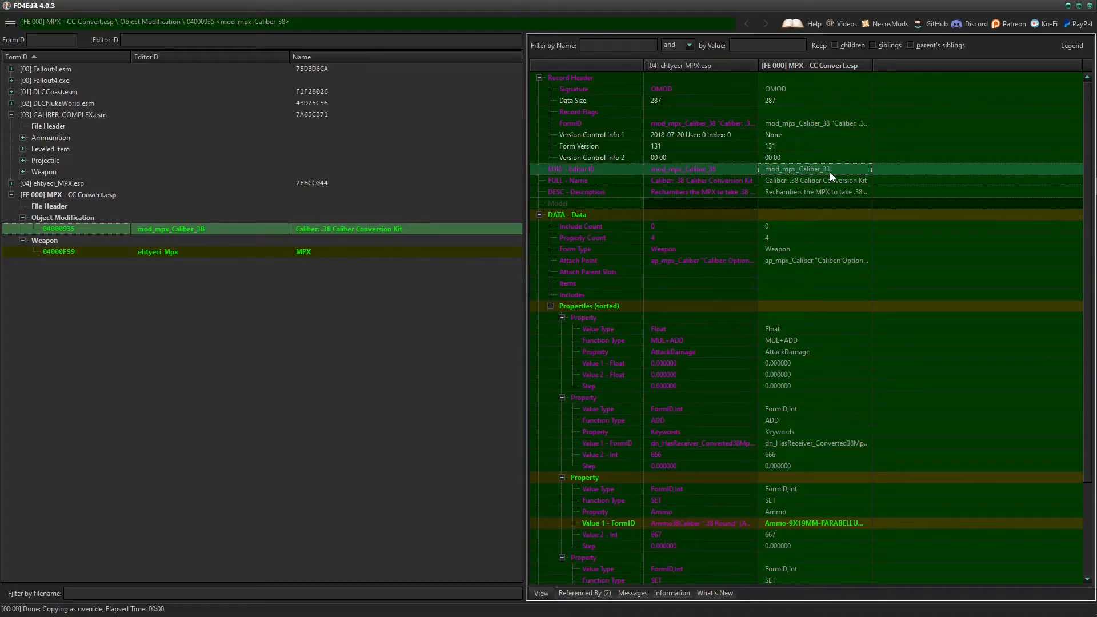
mouse_move(836, 178)
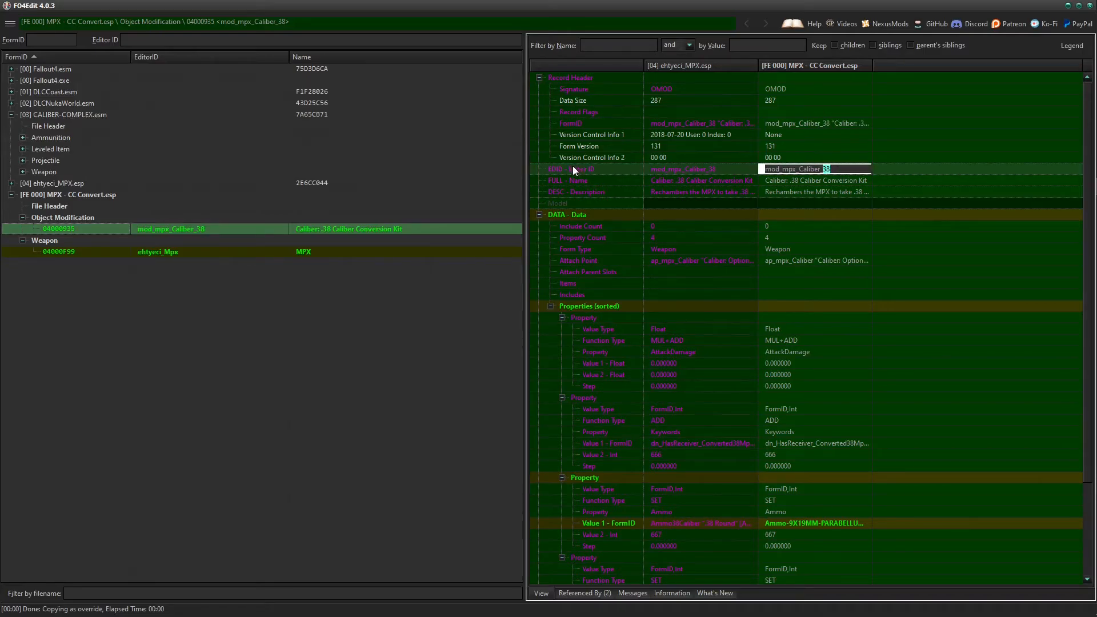
key(Backspace)
text(9x19)
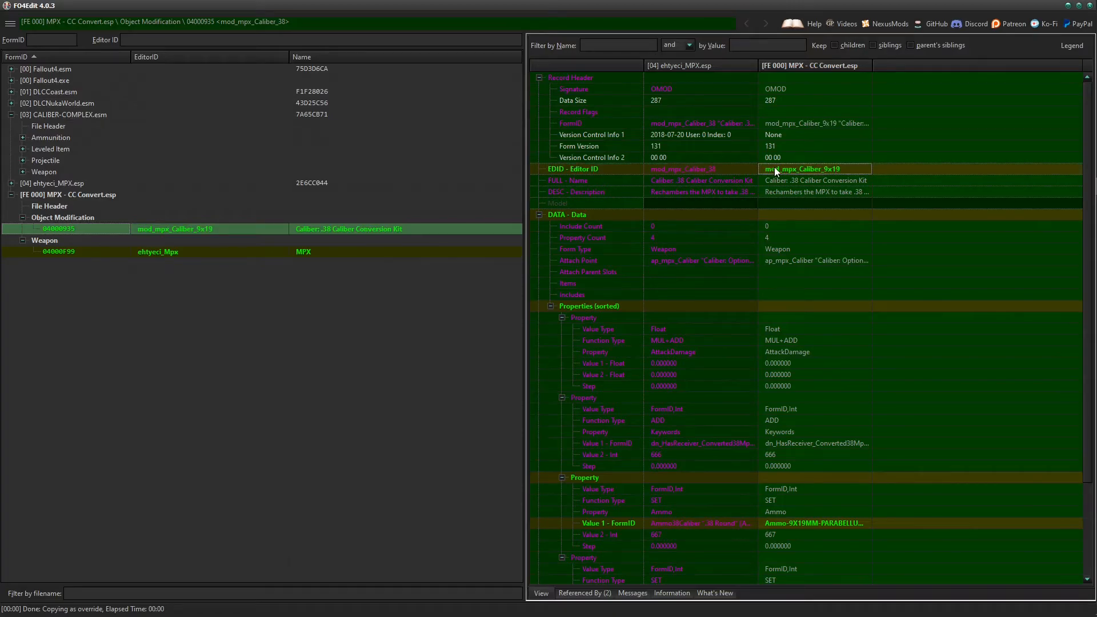
double_click(814, 180)
text(9x19)
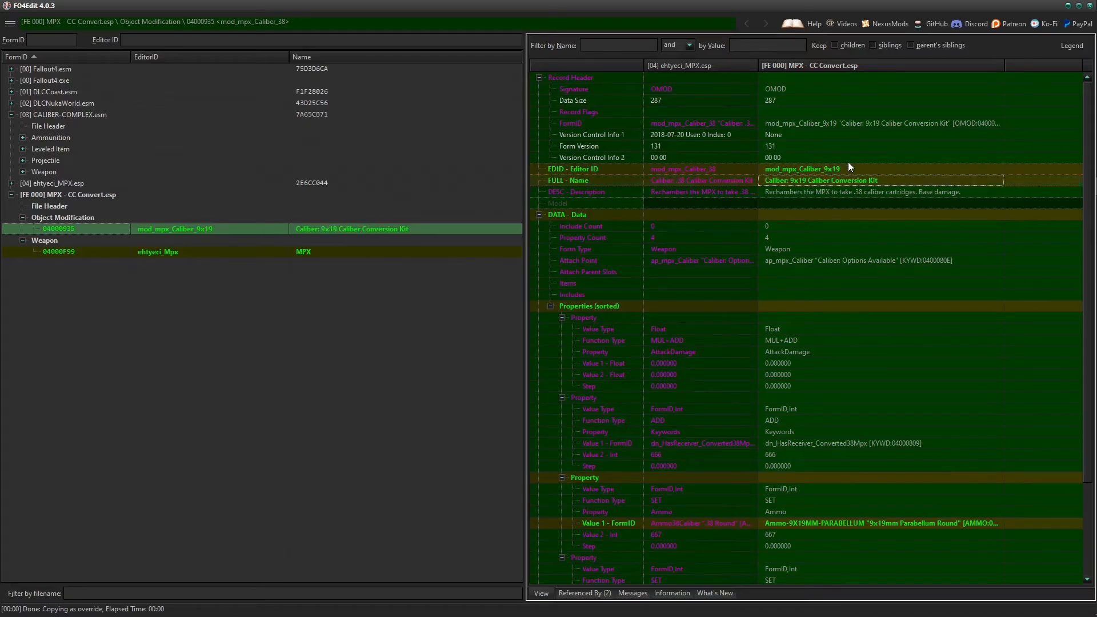
Begin replacing the .38 mention in the kit's DESC description.
click(877, 192)
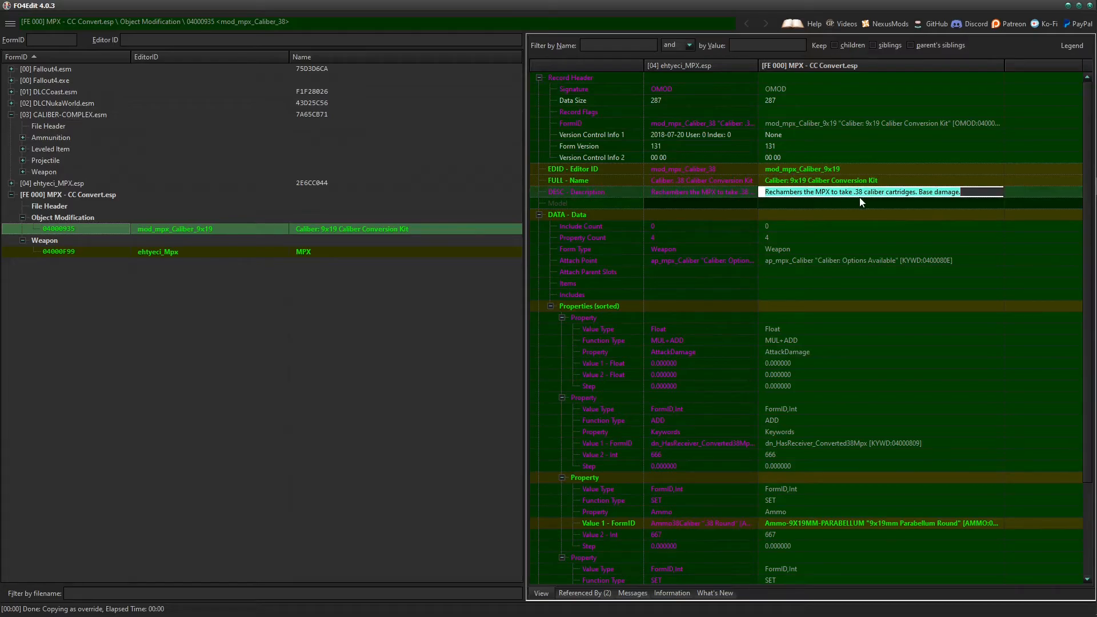
double_click(852, 192)
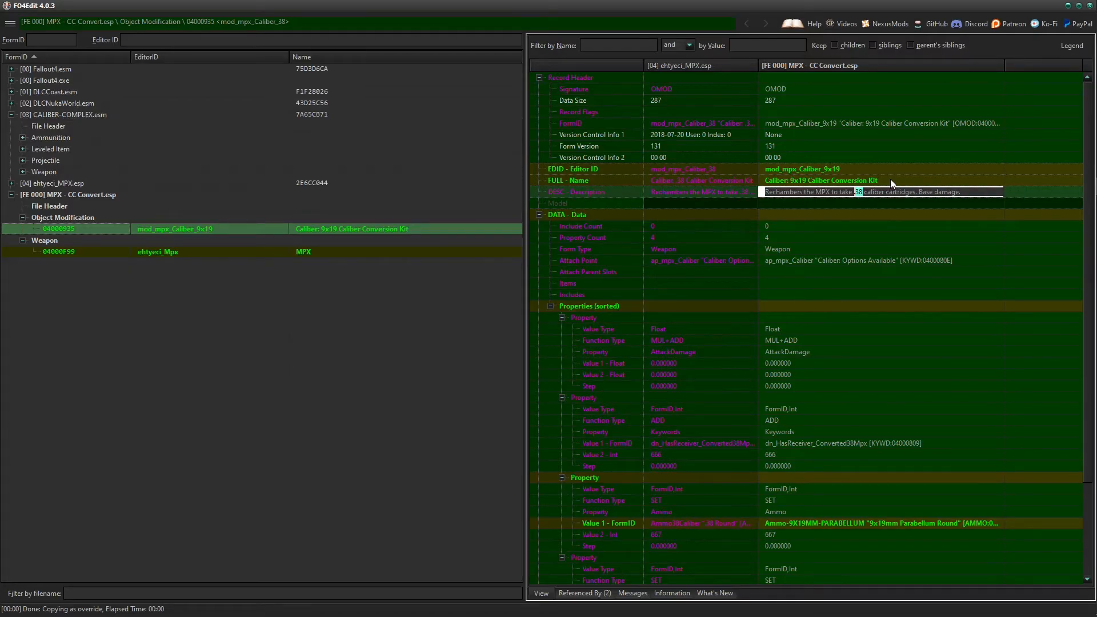